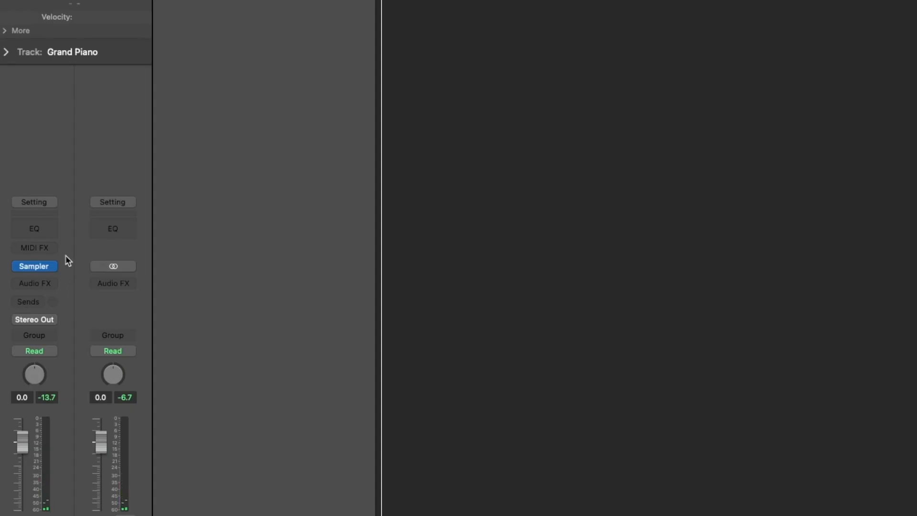
Add an Arpeggiator MIDI effect to the Grand Piano track with the inward (converge) note order
click(35, 248)
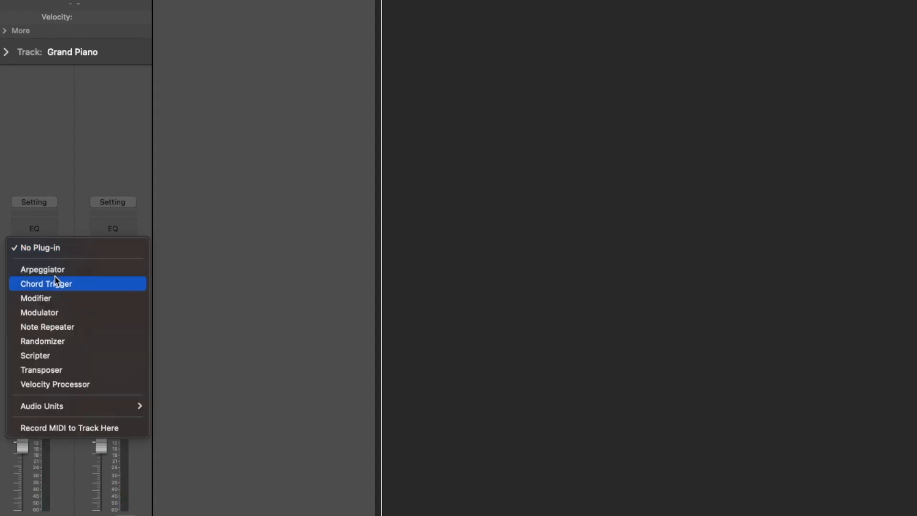
click(42, 270)
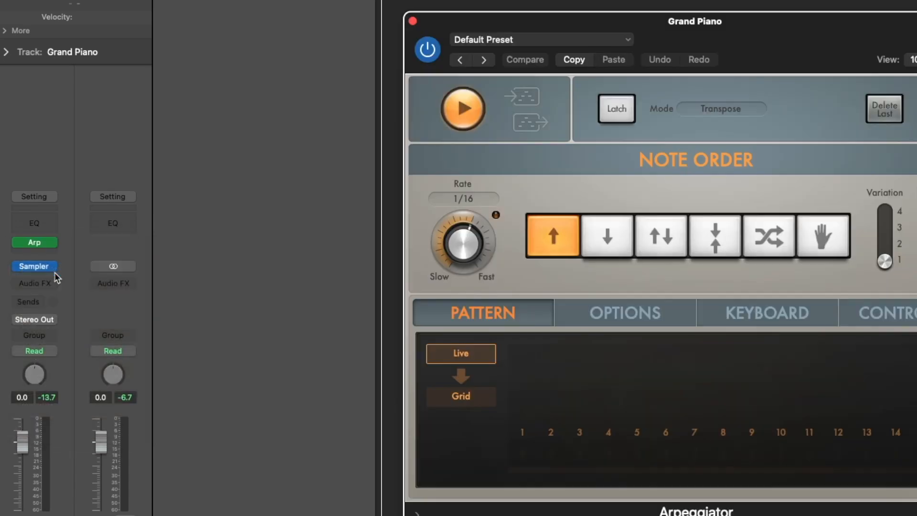
click(503, 287)
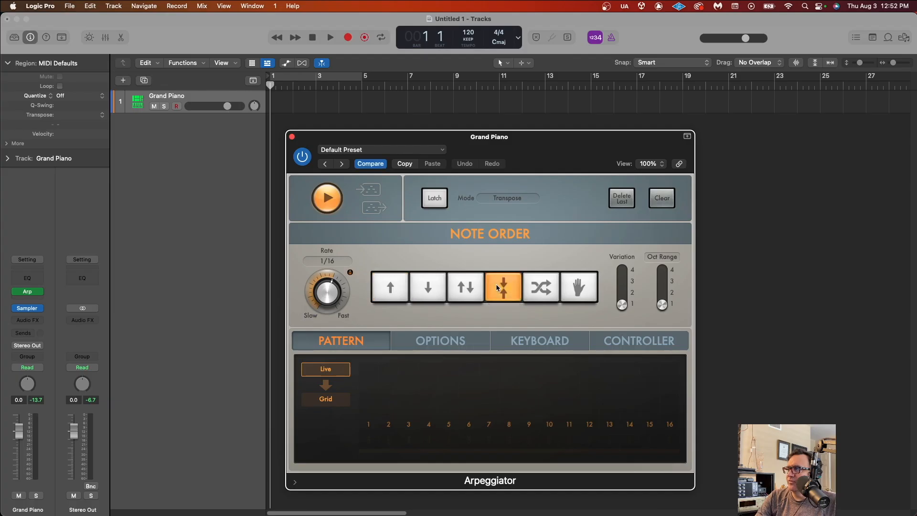
mouse_move(394, 299)
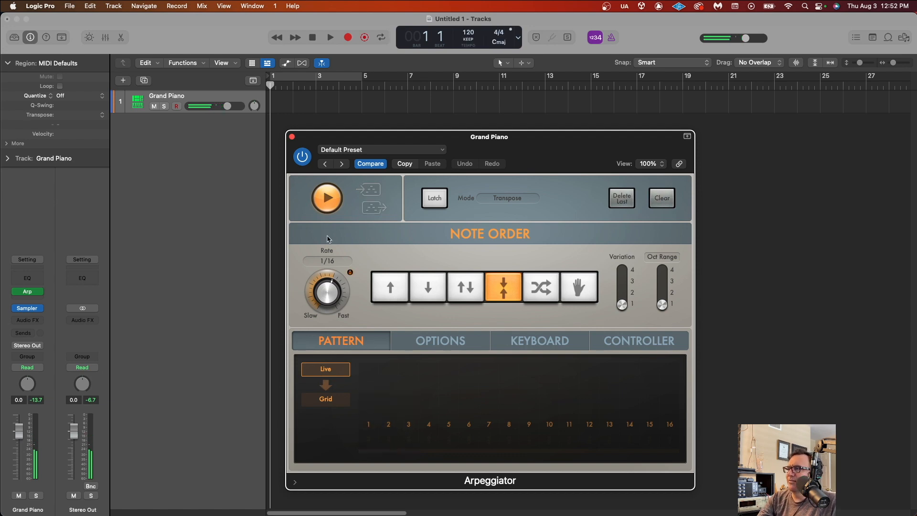
Change the Arpeggiator rate from 1/16 to 1/8 notes
click(327, 260)
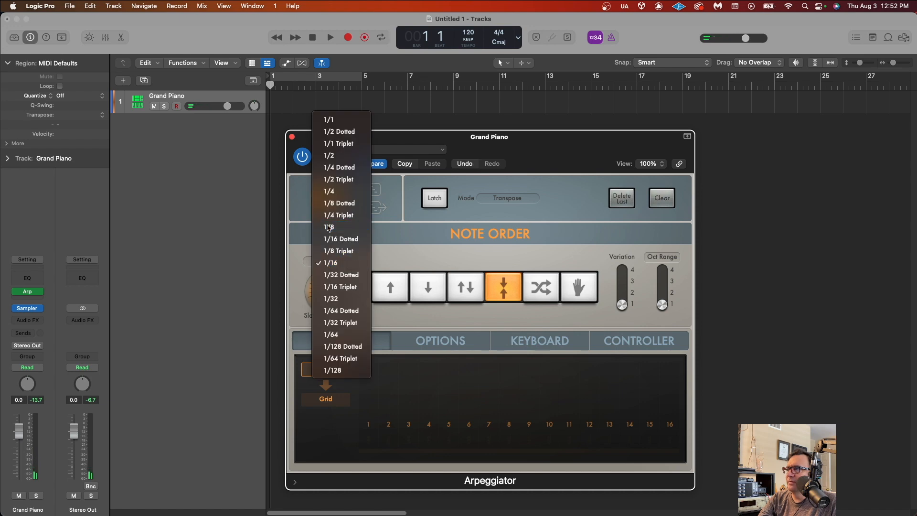
click(329, 227)
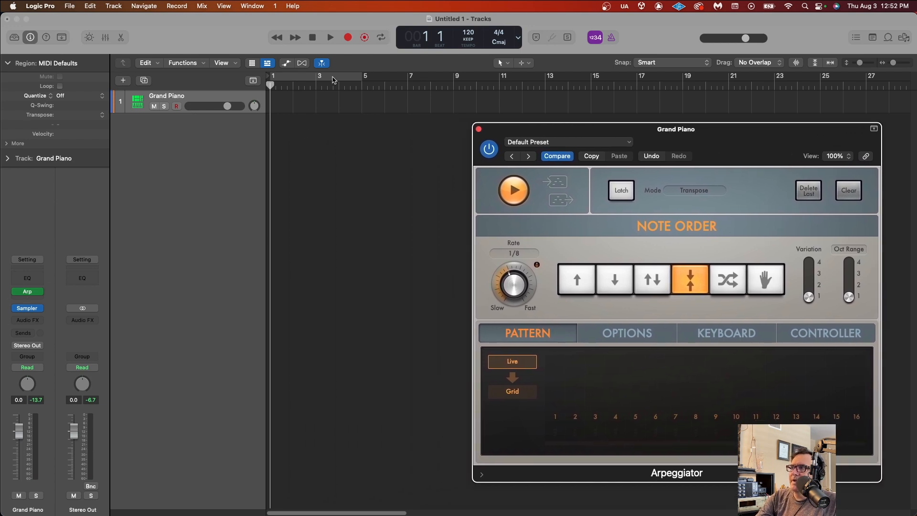
mouse_move(82, 286)
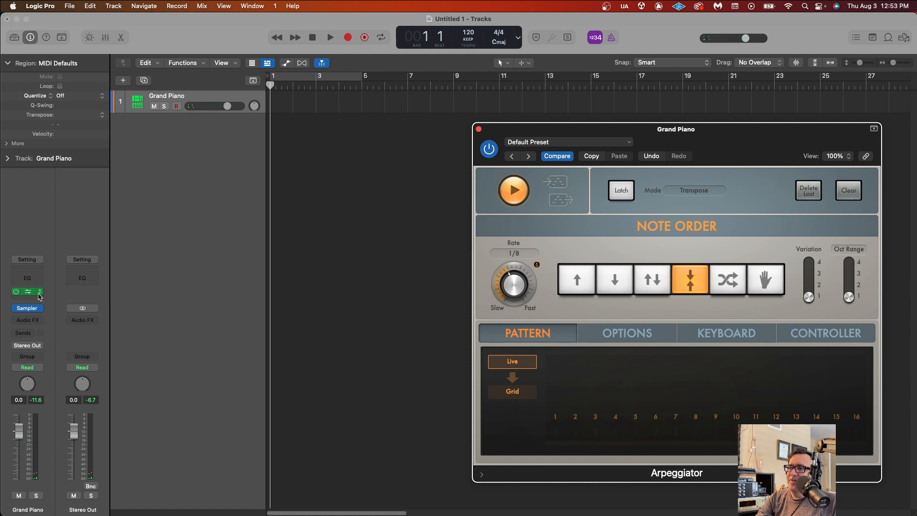
click(27, 293)
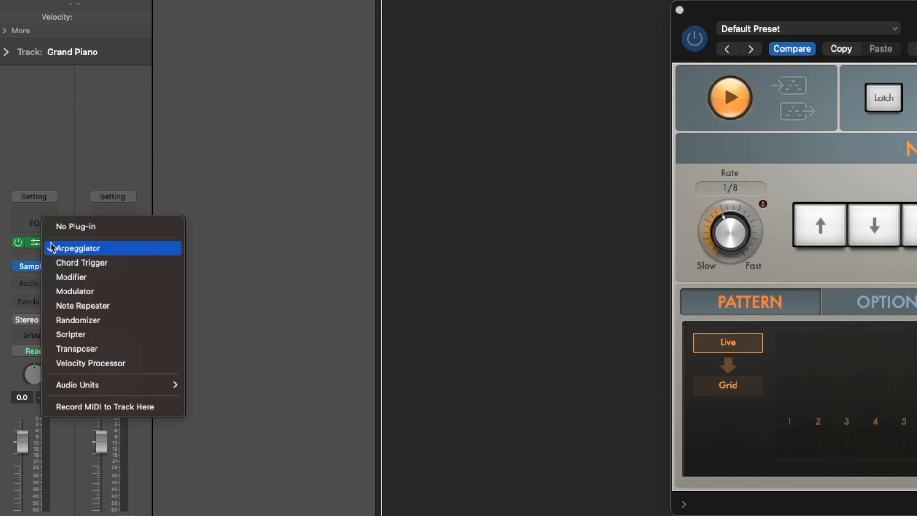
mouse_move(141, 277)
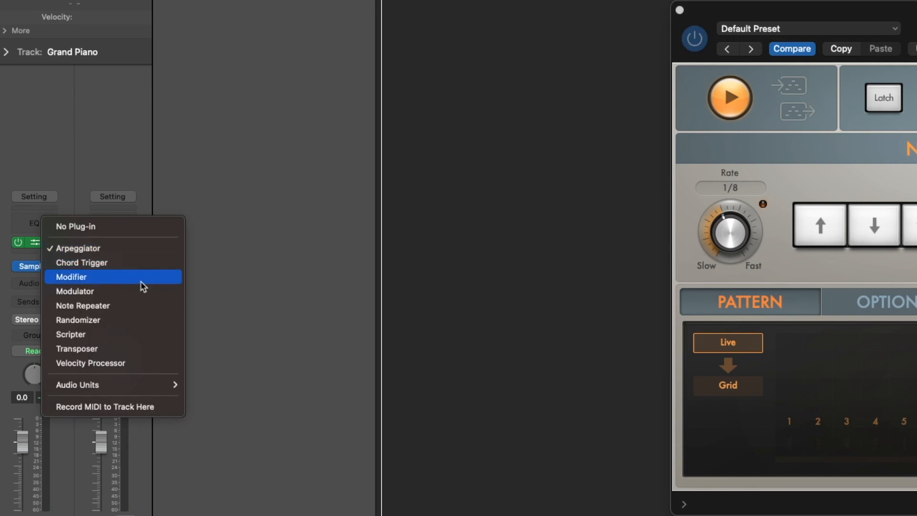
mouse_move(128, 410)
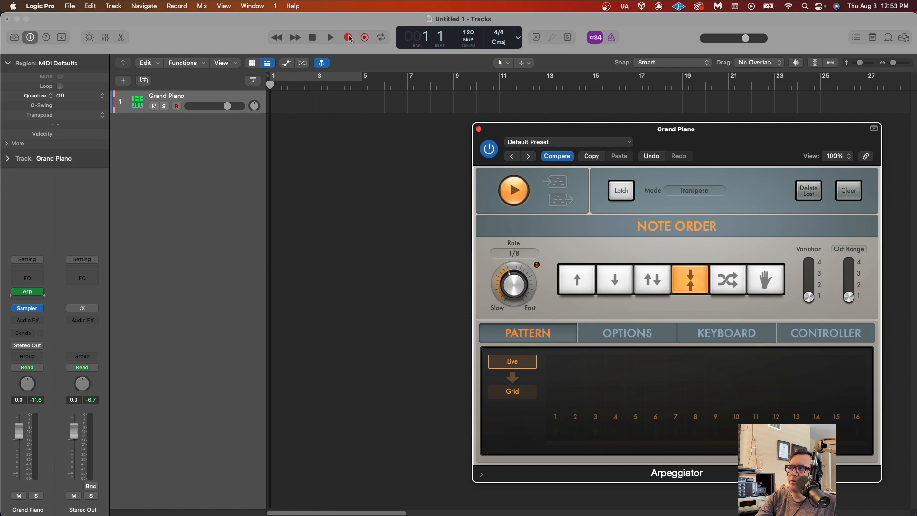
Record a region of arpeggiated chords on Grand Piano and show its notes in the Piano Roll
click(330, 37)
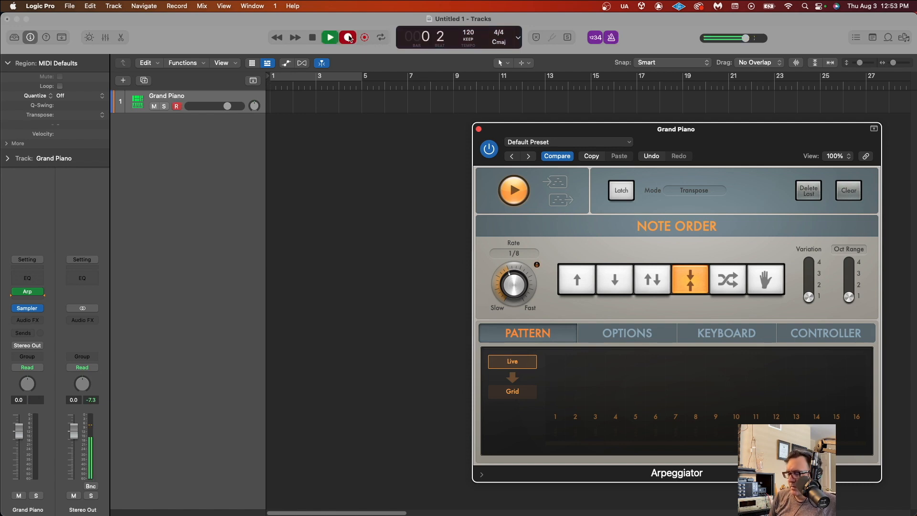
click(348, 37)
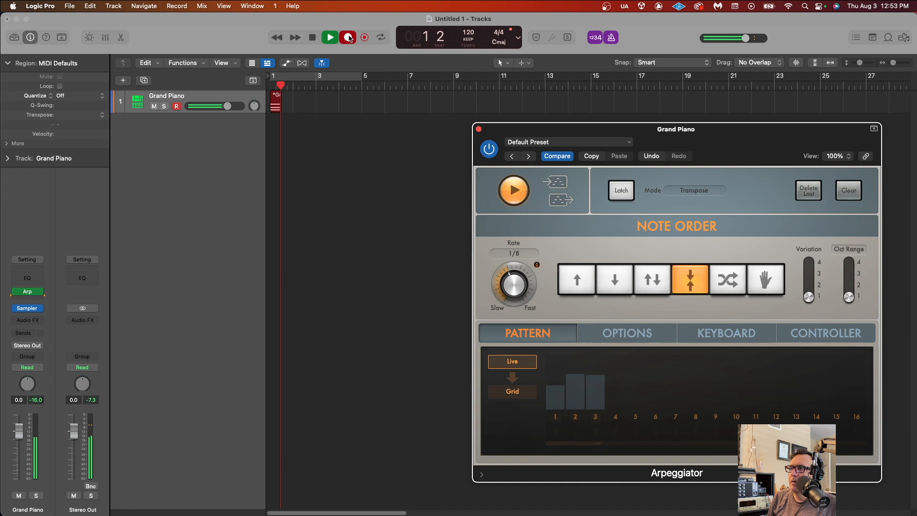
click(347, 37)
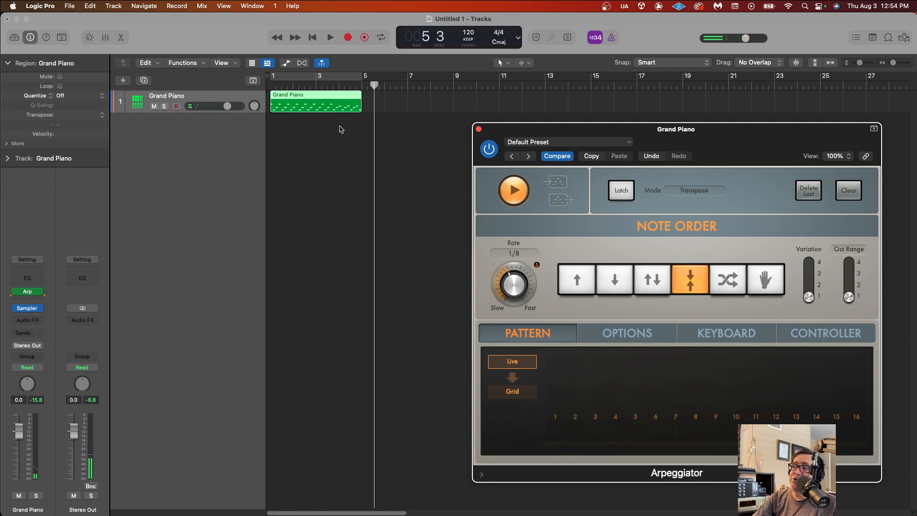
double_click(316, 103)
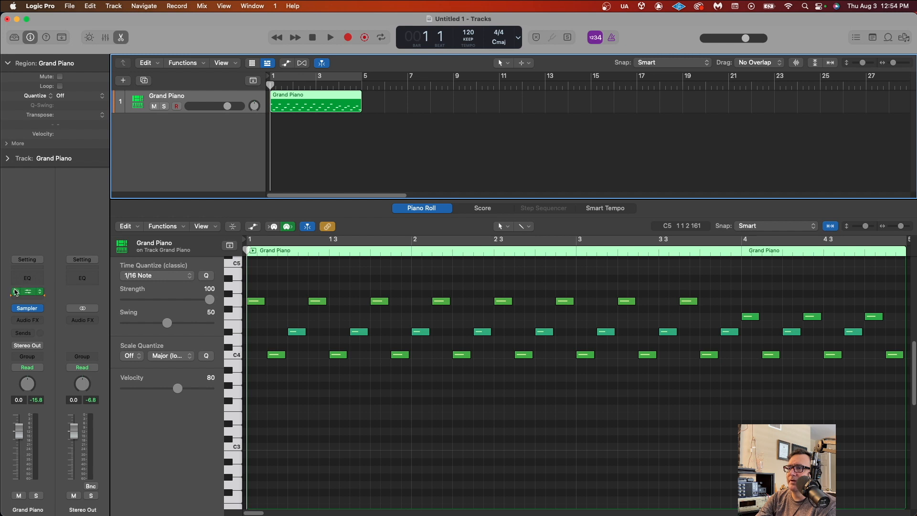
click(27, 291)
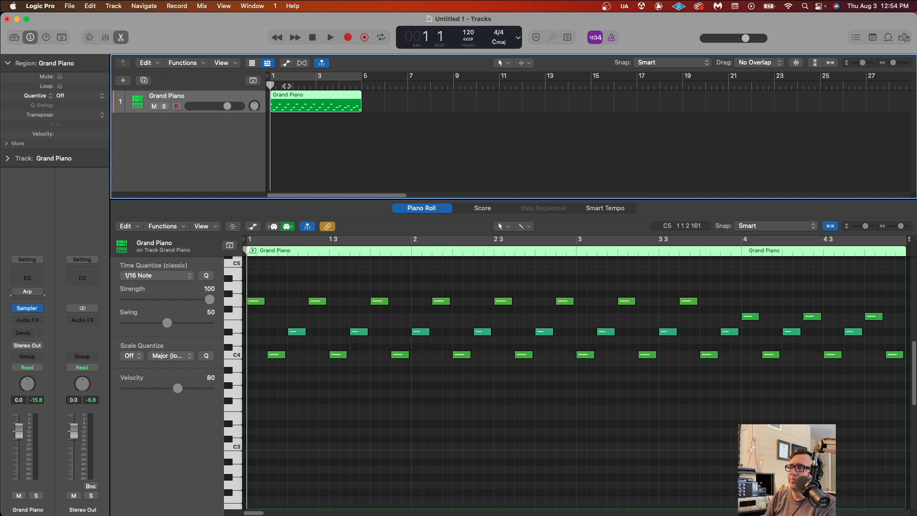
click(329, 37)
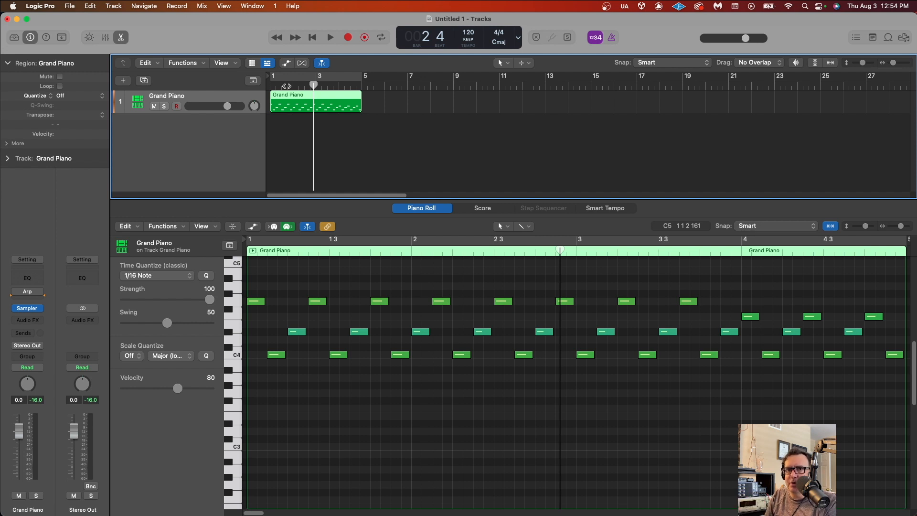
mouse_move(405, 333)
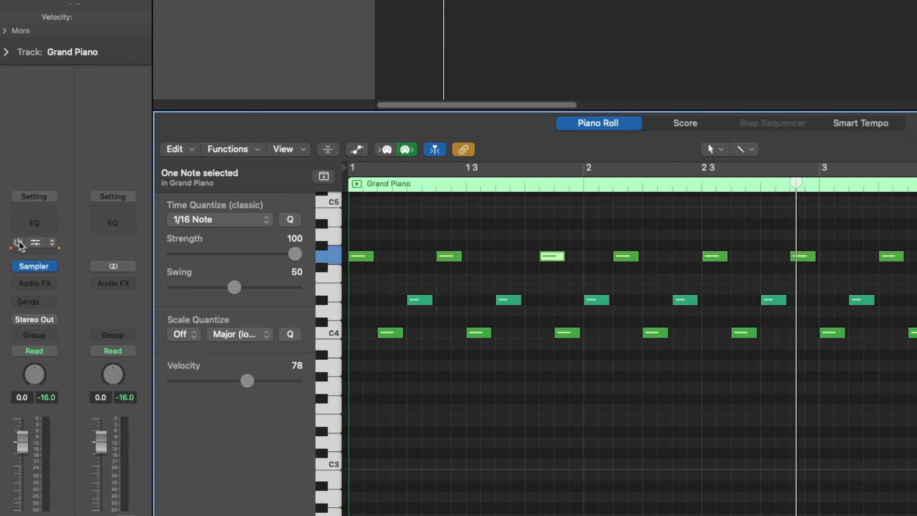
Insert a Chord Trigger in the MIDI FX slot following the Arpeggiator on Grand Piano
click(20, 242)
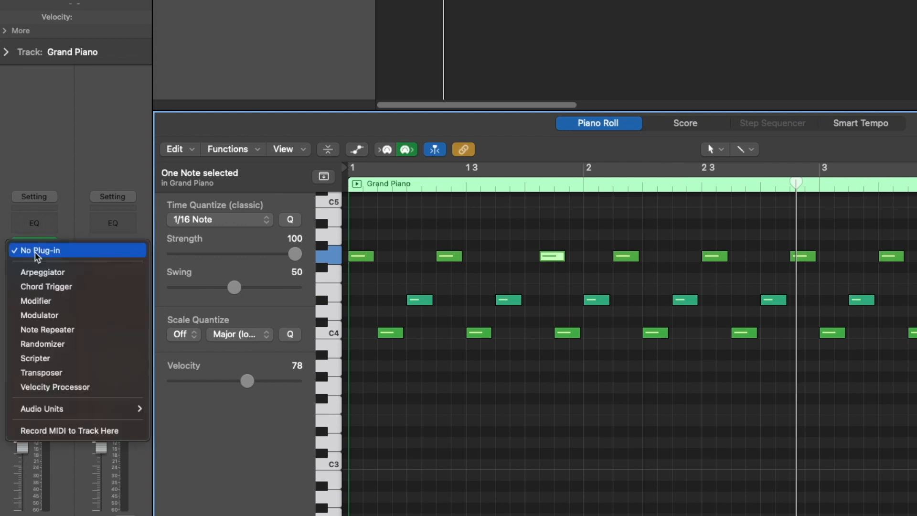
mouse_move(47, 285)
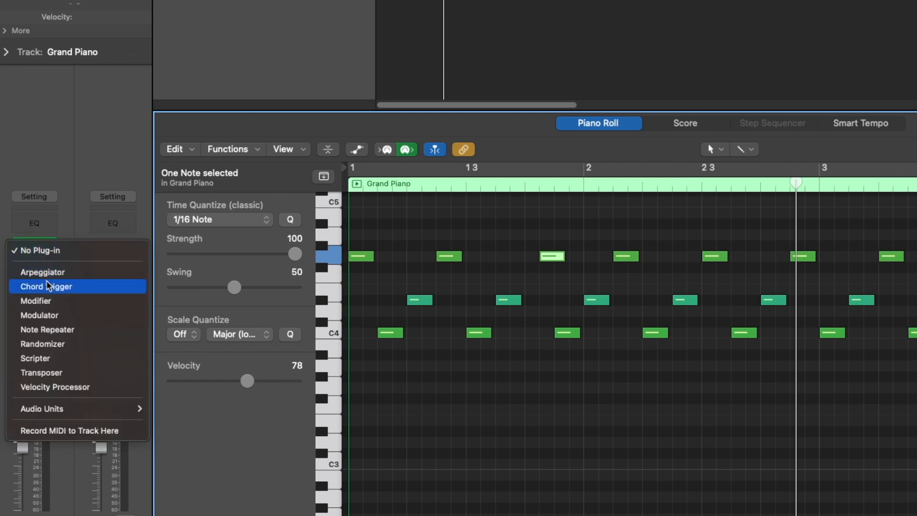
click(47, 286)
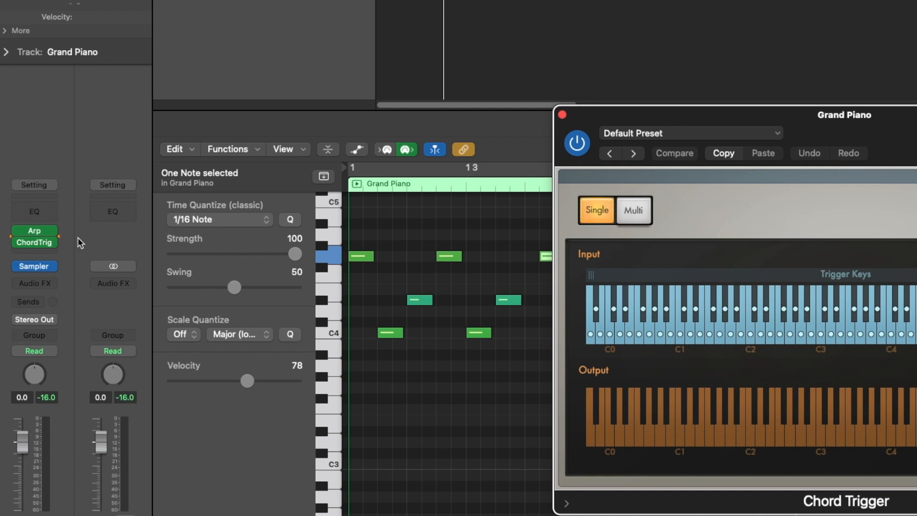
click(35, 242)
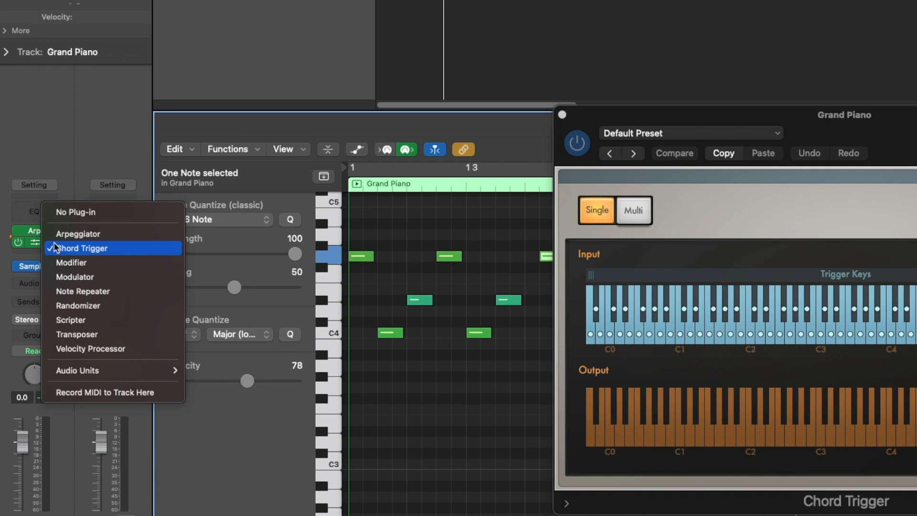
mouse_move(112, 392)
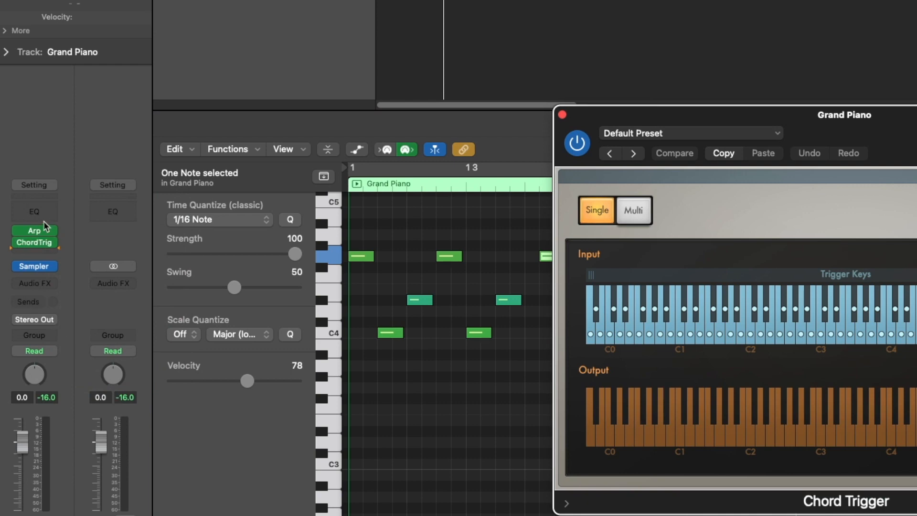
mouse_move(62, 256)
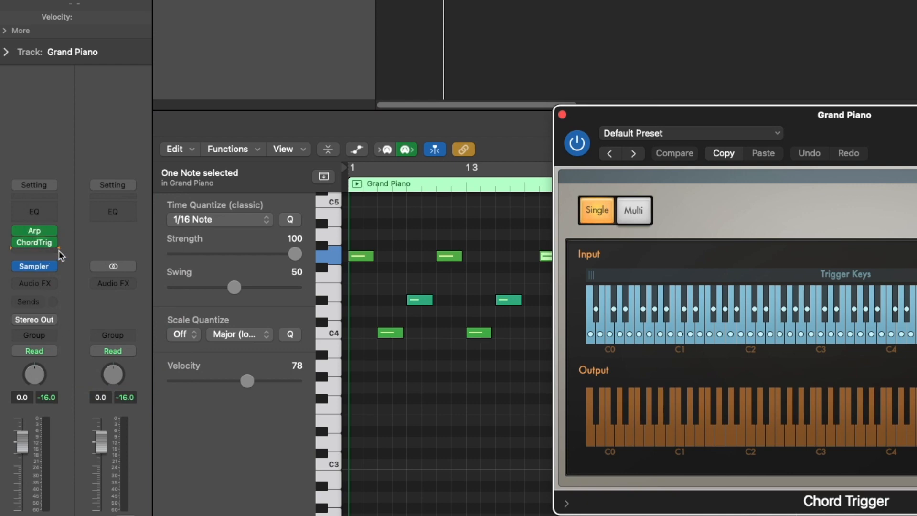
mouse_move(39, 252)
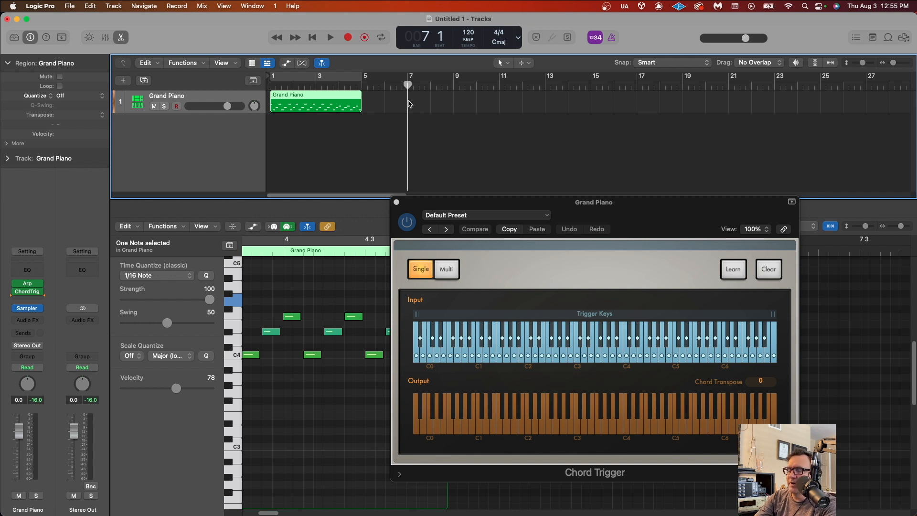
Record a second Grand Piano take through Chord Trigger and Arpeggiator, then select the new region
click(330, 37)
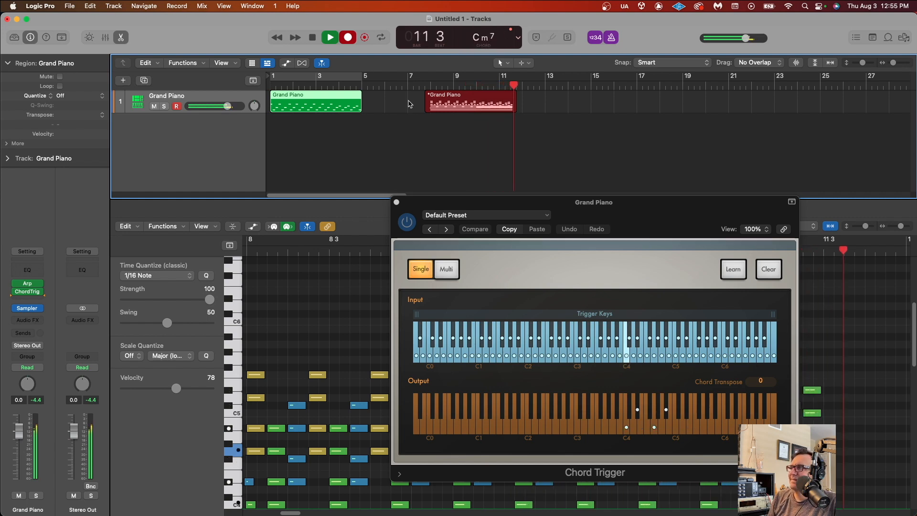
click(330, 37)
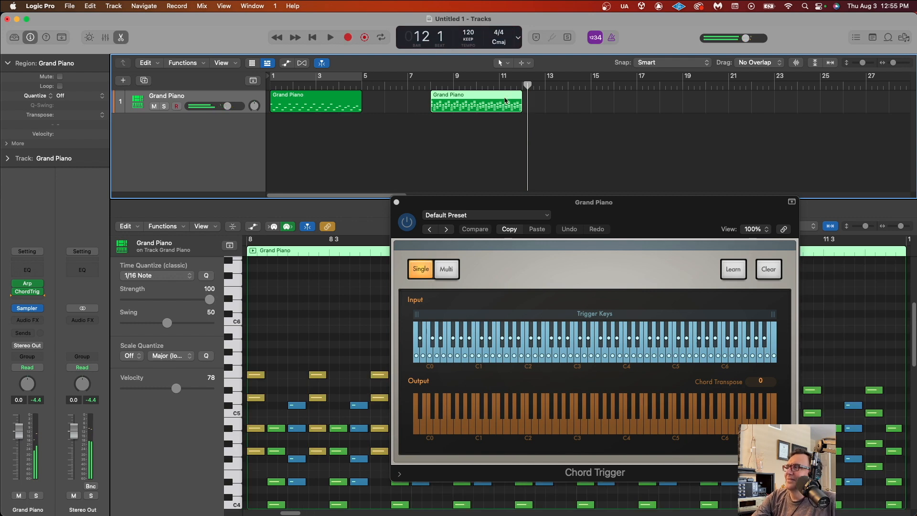
click(398, 202)
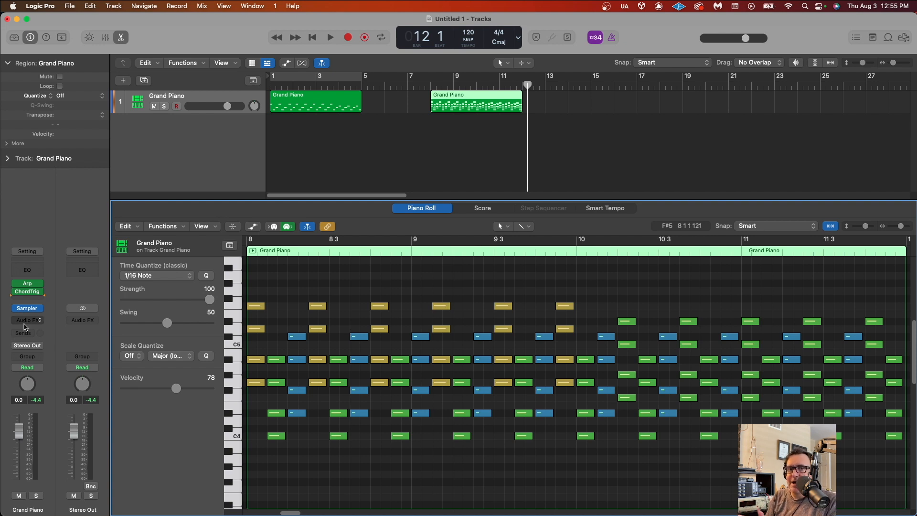
mouse_move(26, 320)
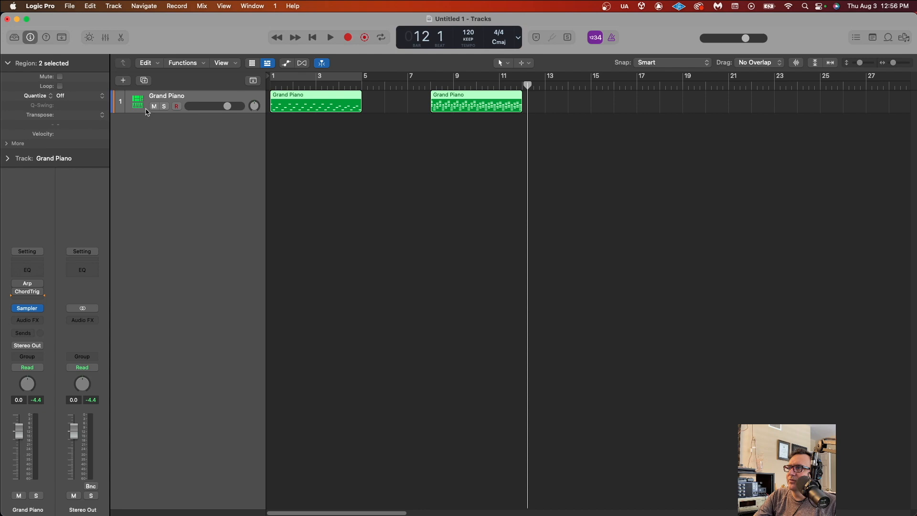
Create software instrument track Inst 2 and load Reason Rack Plugin from AU Instruments > Reason Studios
click(122, 80)
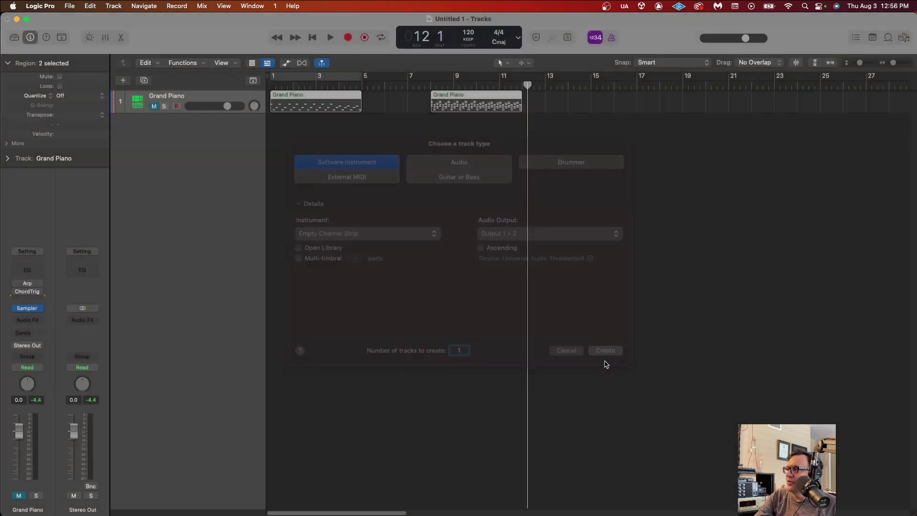
click(604, 350)
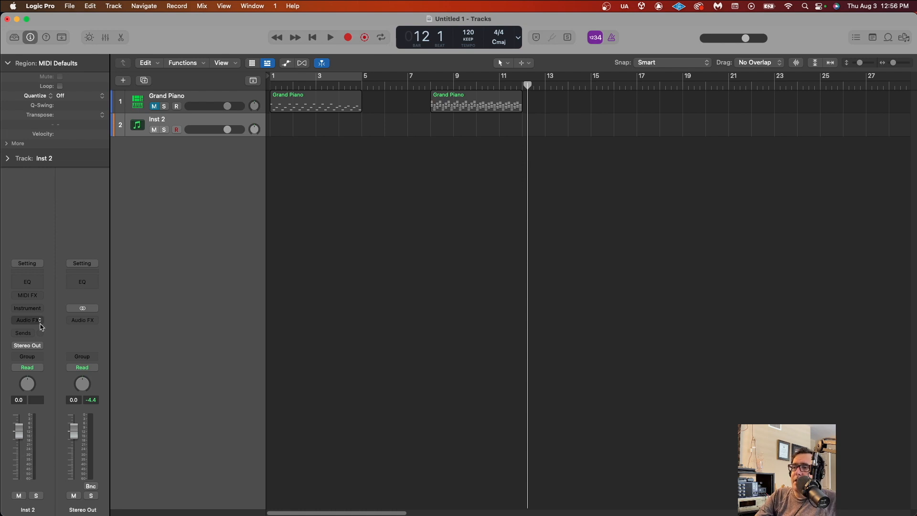
click(26, 309)
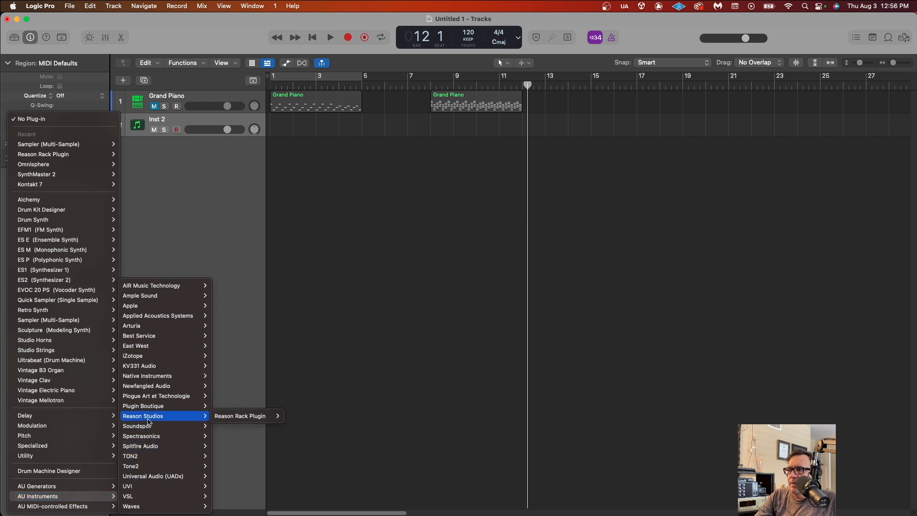
click(240, 416)
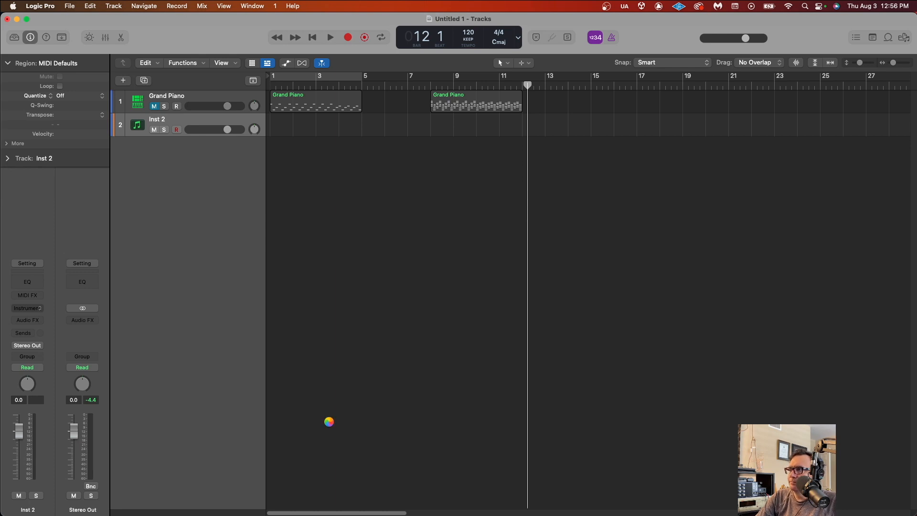
In the Reason Rack window, add a Monotone Bass Synthesizer and step its patch to Blasta
click(26, 309)
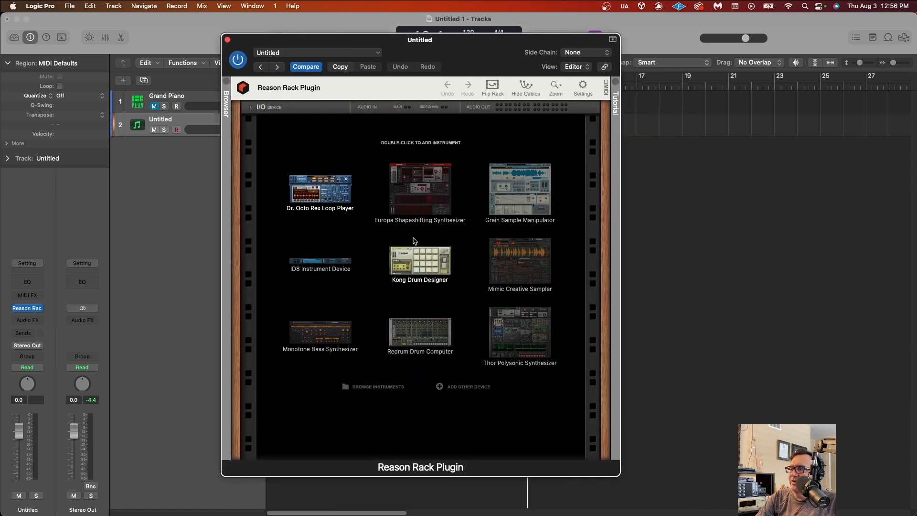
mouse_move(325, 342)
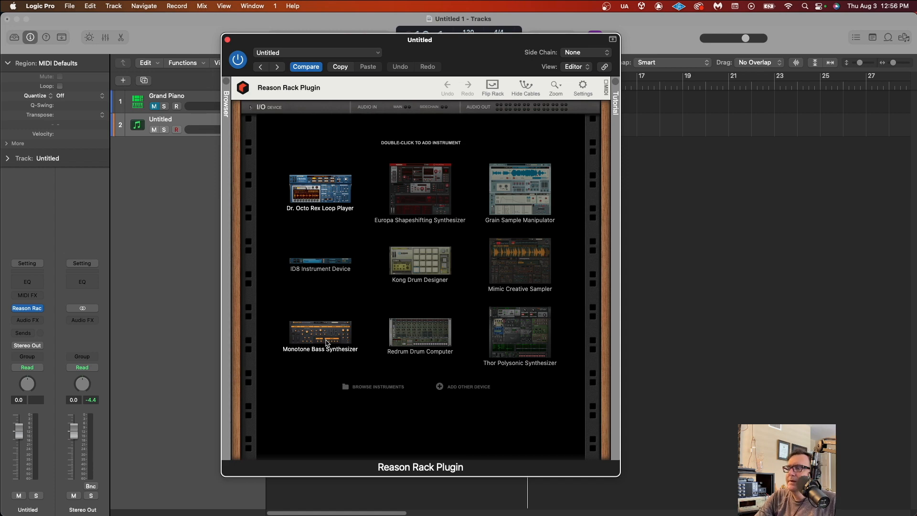
mouse_move(315, 340)
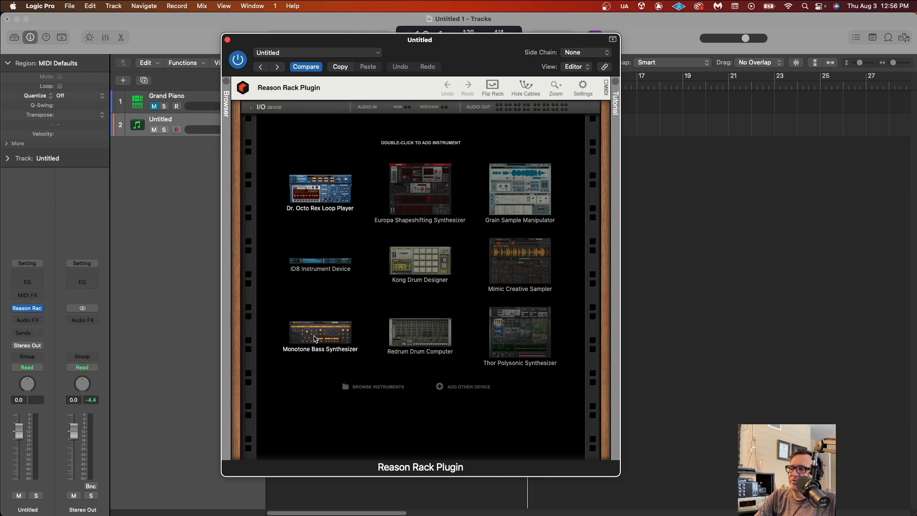
double_click(320, 332)
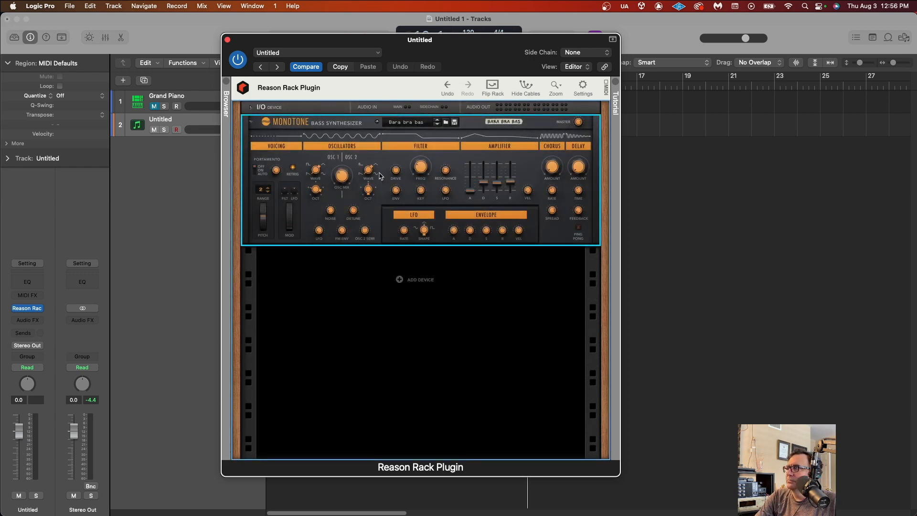
click(439, 121)
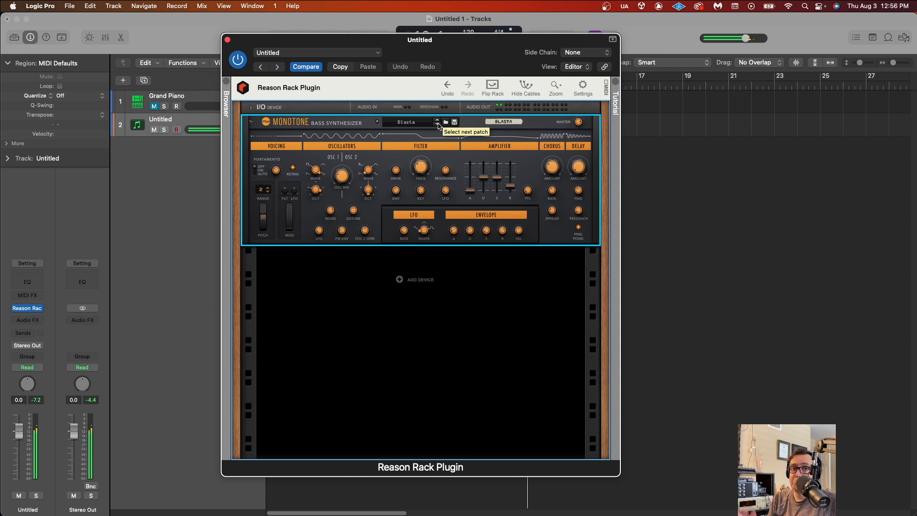
mouse_move(327, 42)
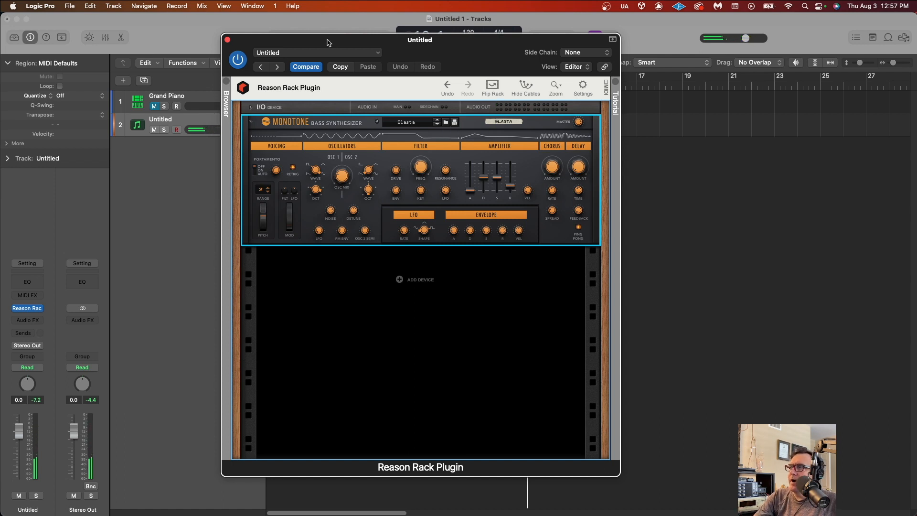
mouse_move(398, 307)
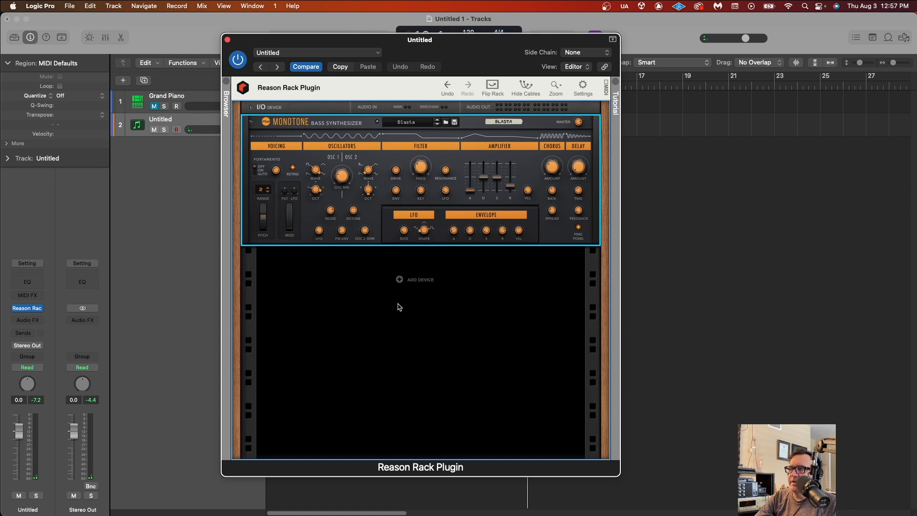
Add a Bassline Generator from the Players menu above the Monotone synth
right_click(399, 280)
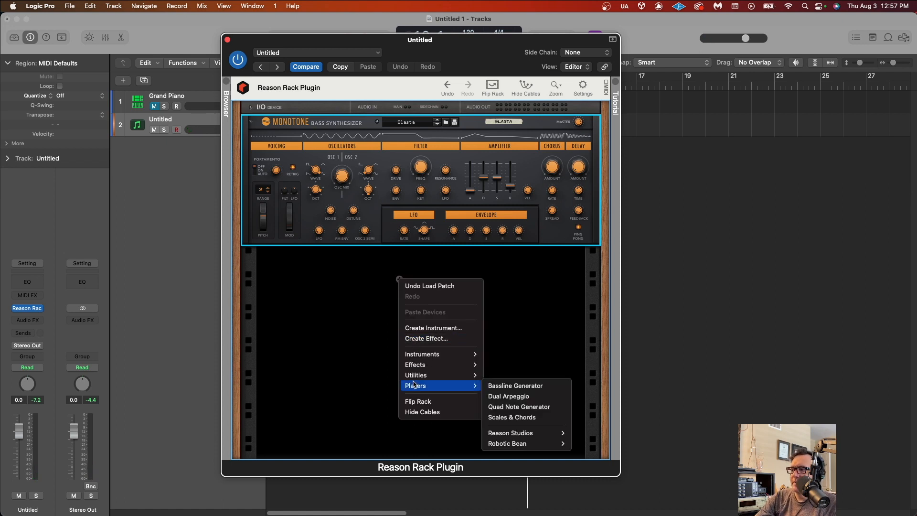
mouse_move(518, 385)
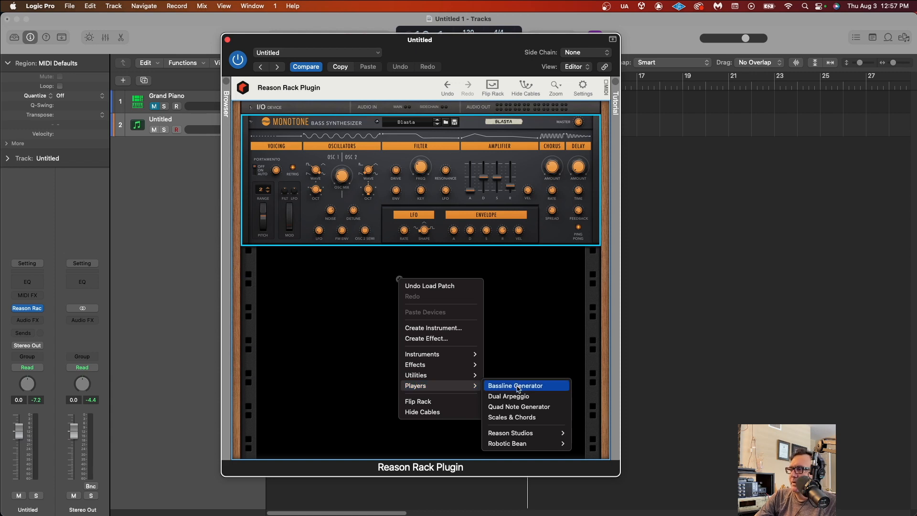
click(517, 385)
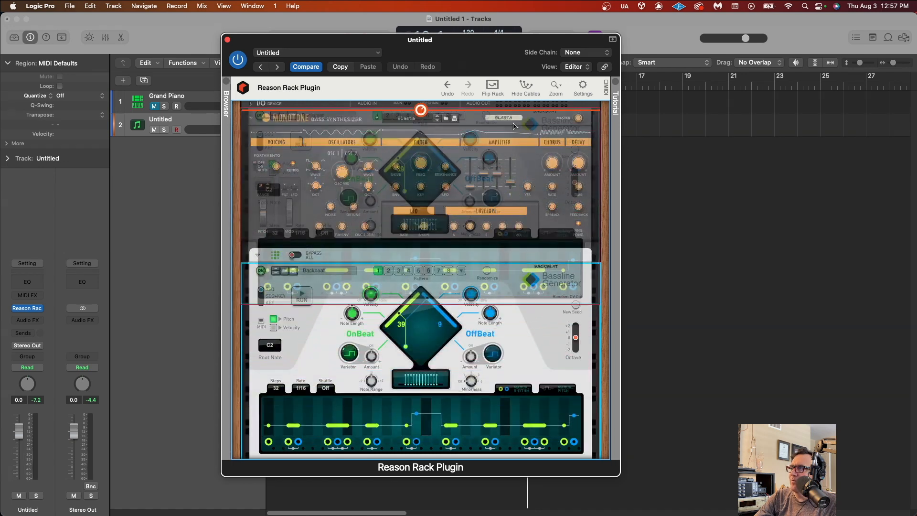
scroll(down, 3)
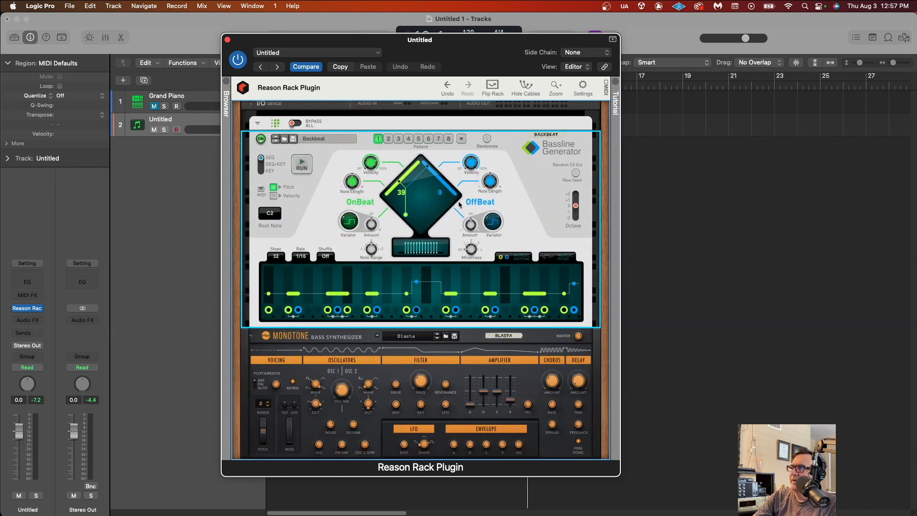
mouse_move(377, 242)
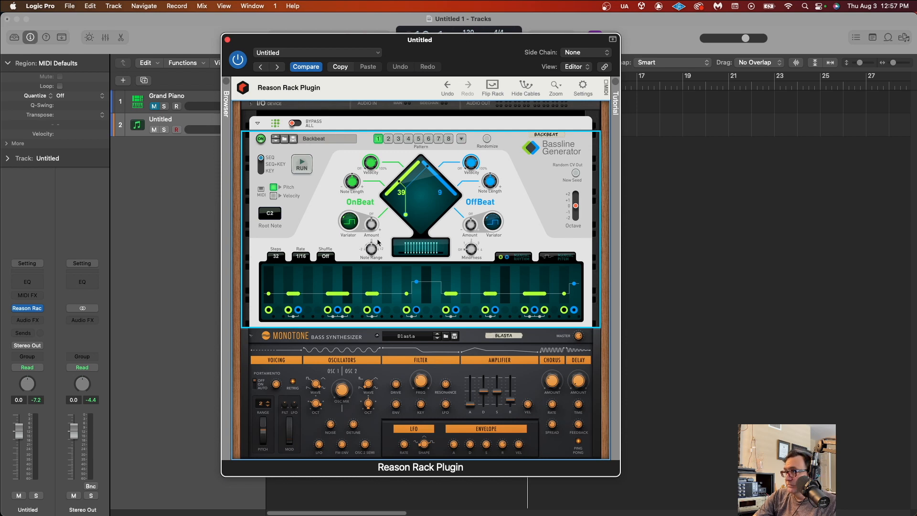
mouse_move(423, 336)
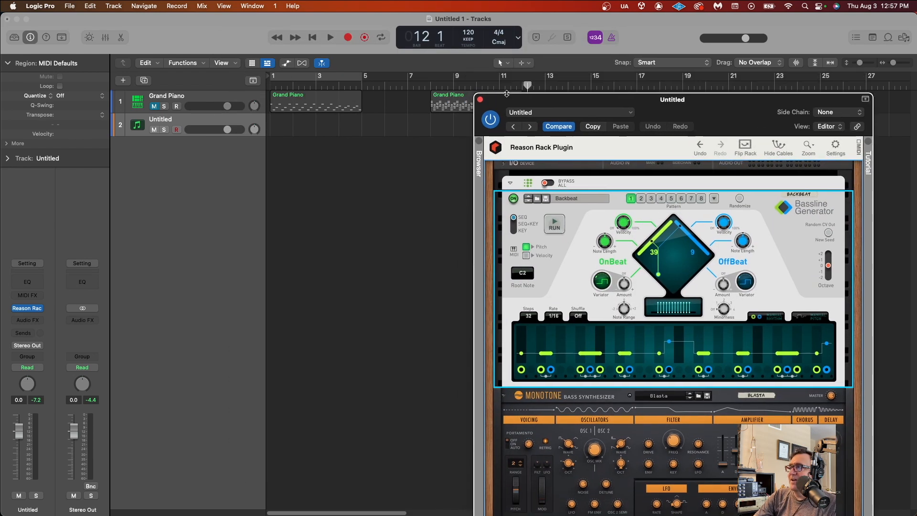
Play the project from the start to hear the Backbeat bassline driving Monotone, then stop
click(312, 38)
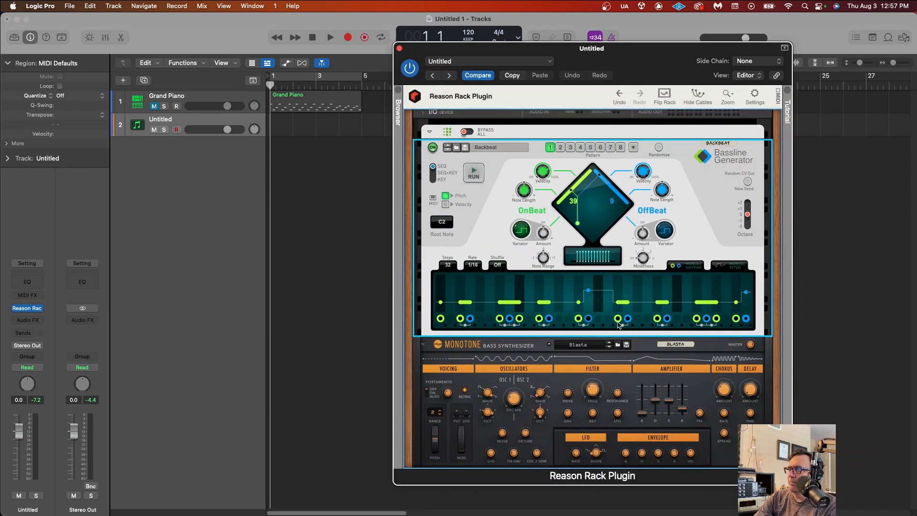
click(330, 37)
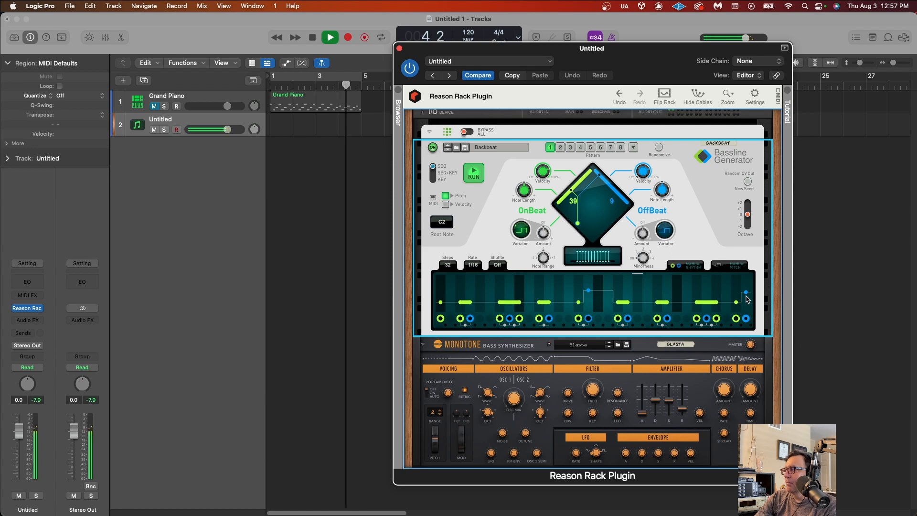
click(330, 37)
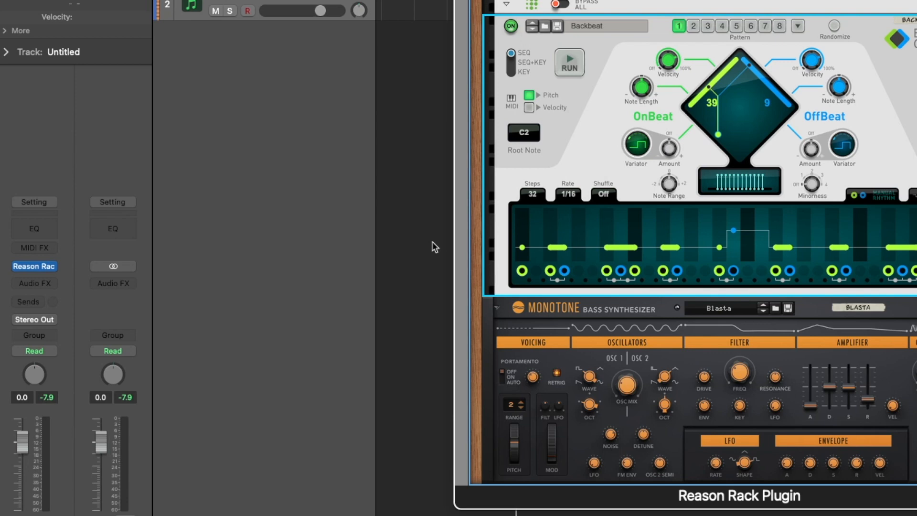
Show the MIDI FX plug-in list for the Reason Rack track without loading one
click(35, 247)
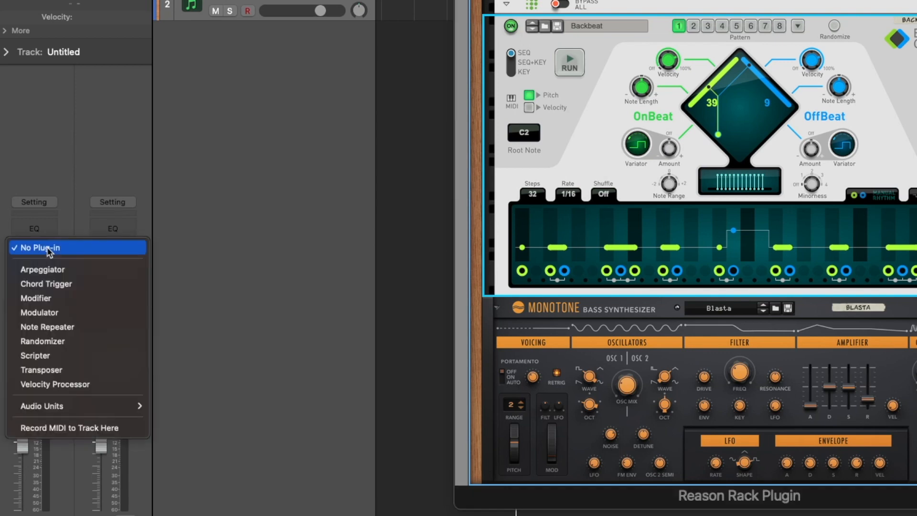
mouse_move(85, 286)
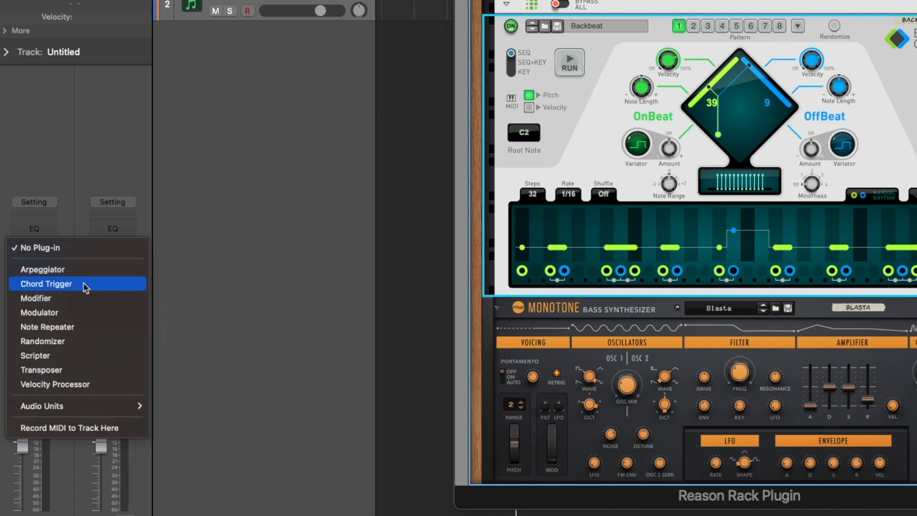
mouse_move(86, 384)
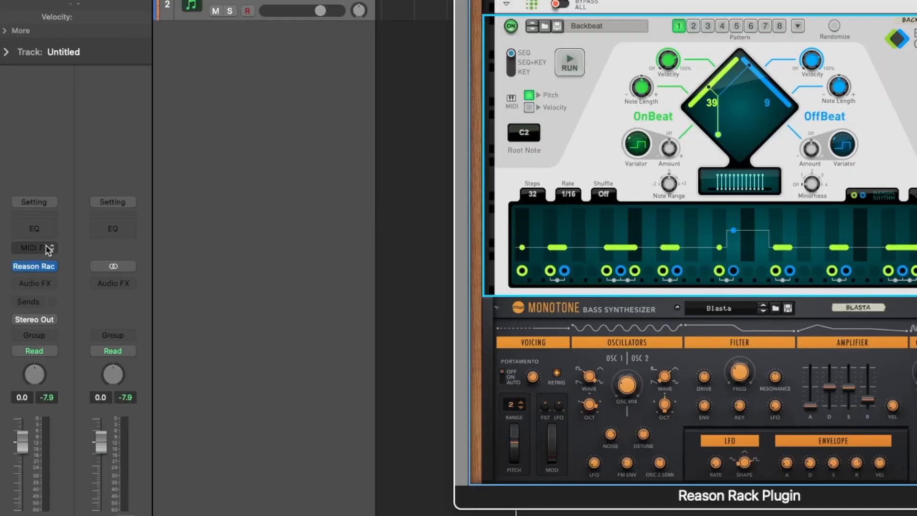
mouse_move(668, 48)
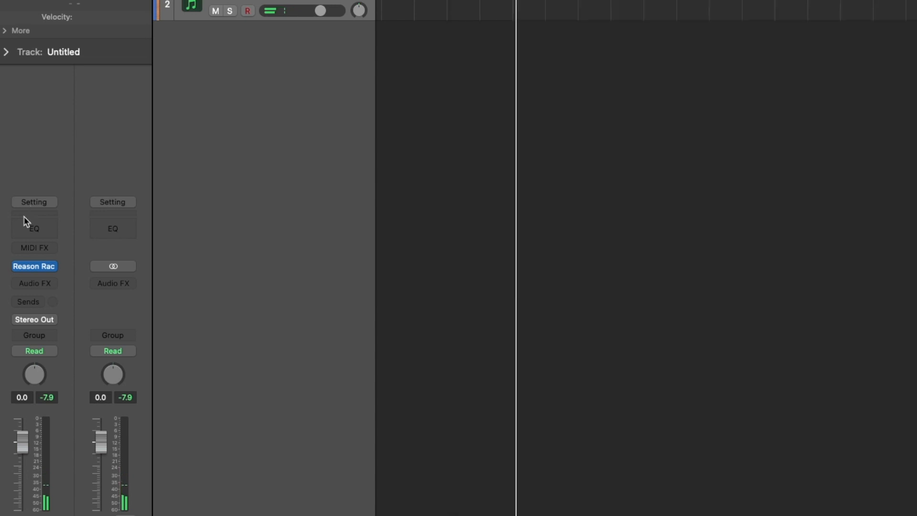
Load Reason Rack Plugin from Audio Units > Reason Studios into the track's MIDI FX slot
click(34, 247)
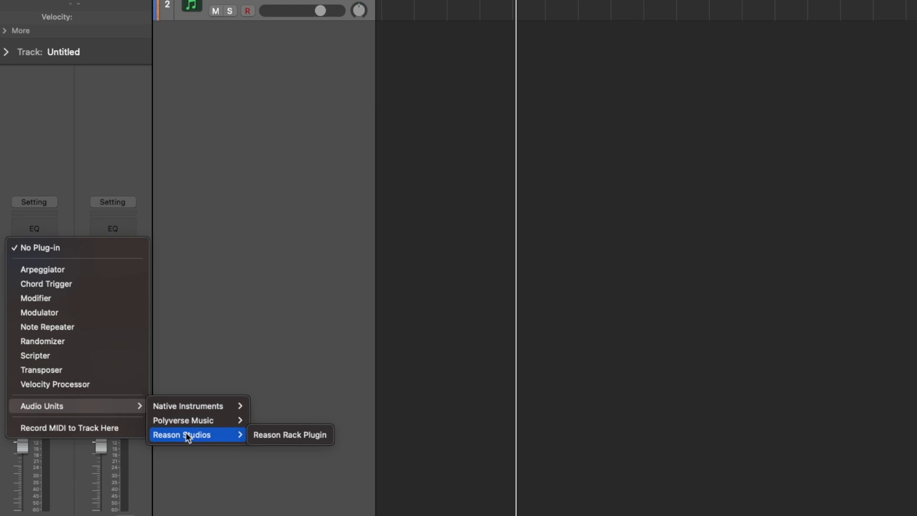
mouse_move(340, 455)
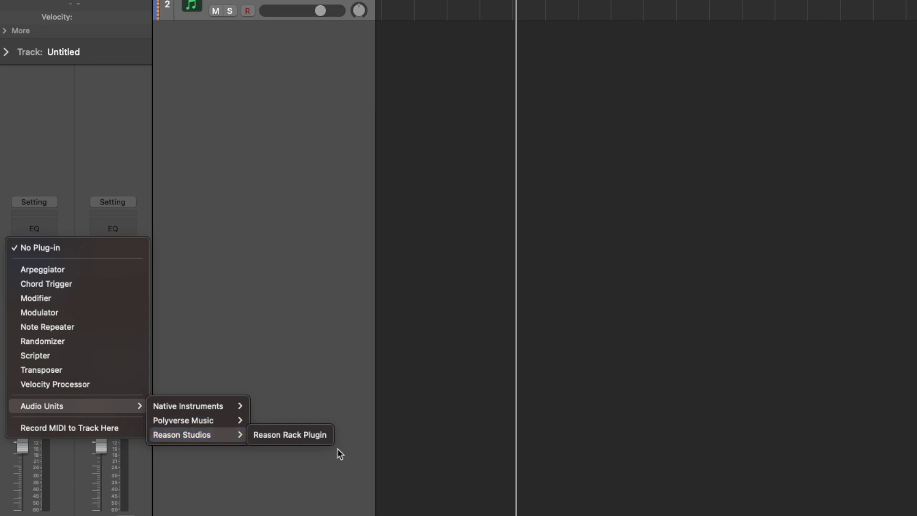
click(290, 435)
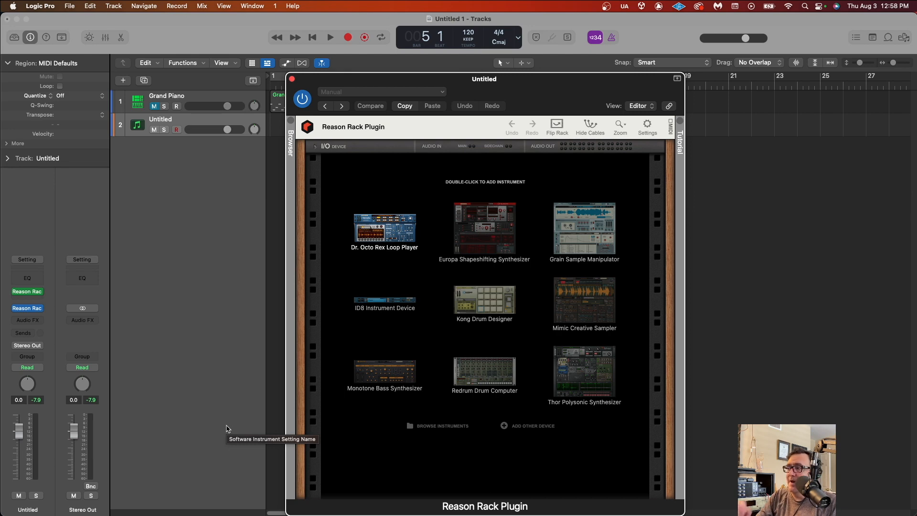
mouse_move(533, 436)
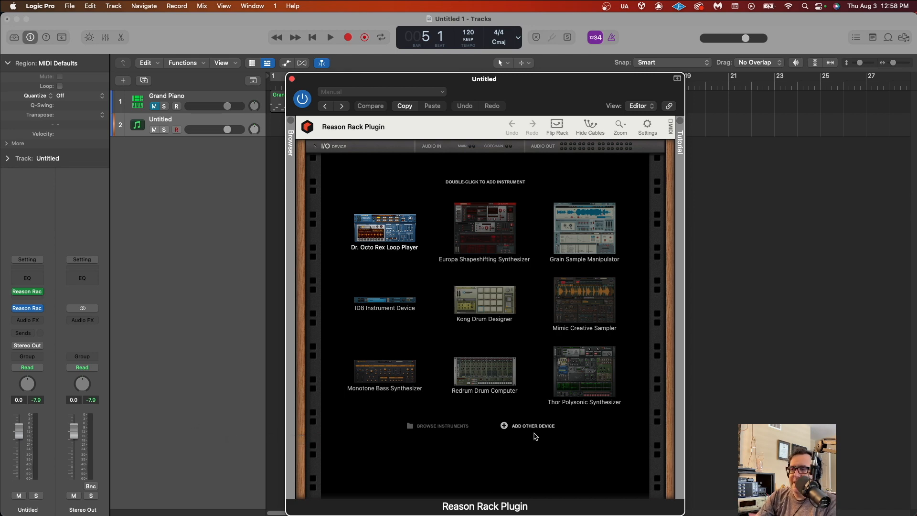
Add a Bassline Generator from the Players menu to the empty rack and close the window
click(527, 425)
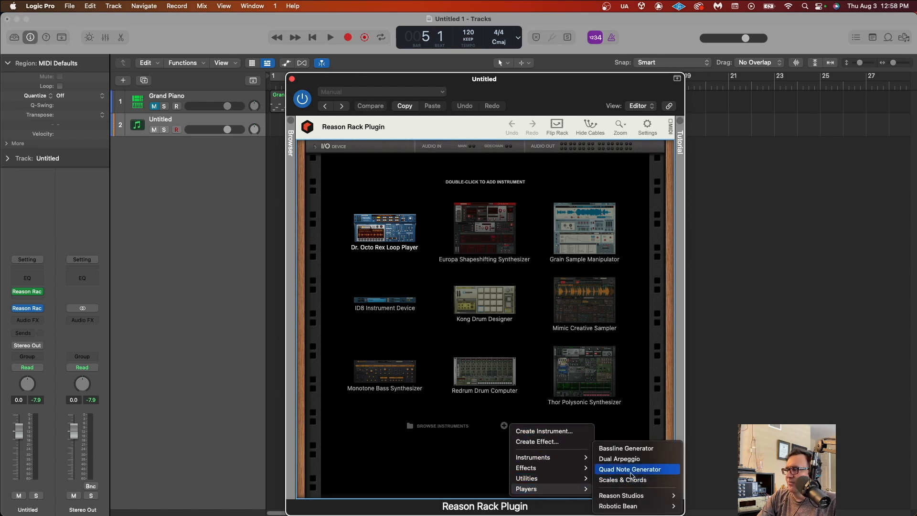
mouse_move(626, 448)
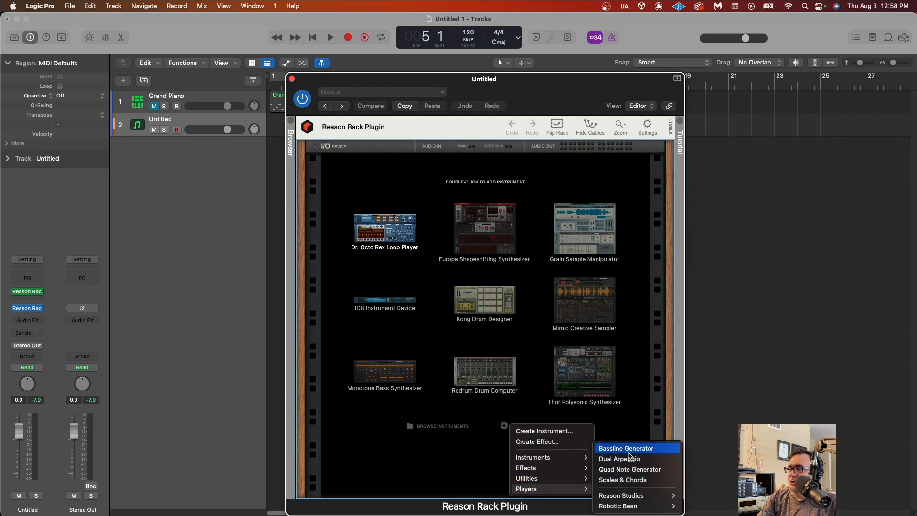
click(627, 449)
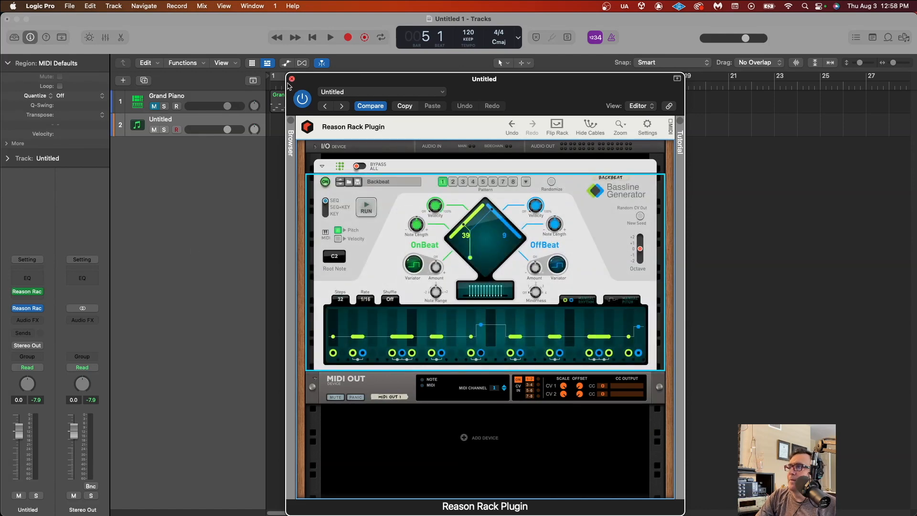
click(290, 79)
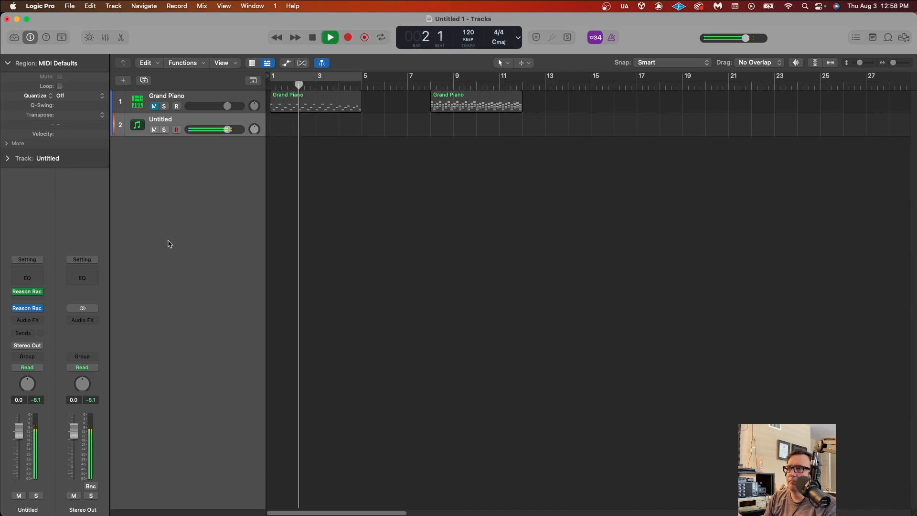
click(330, 37)
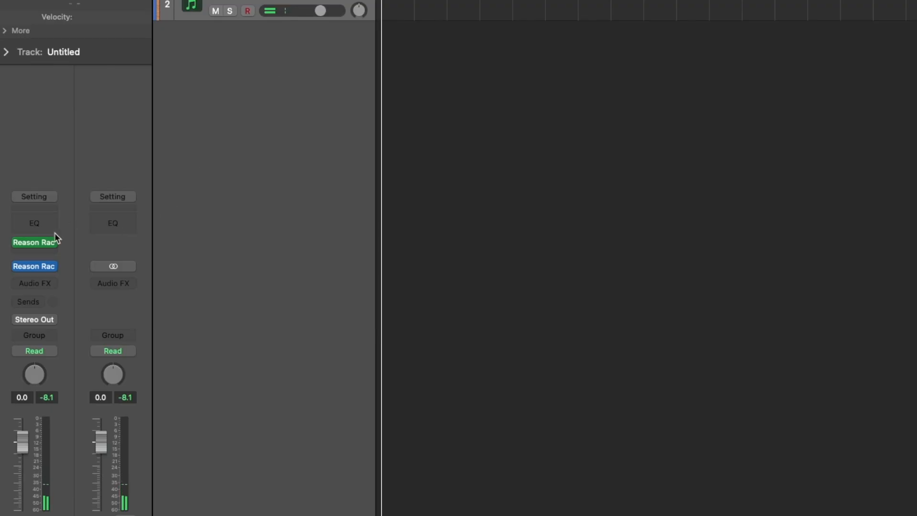
click(35, 242)
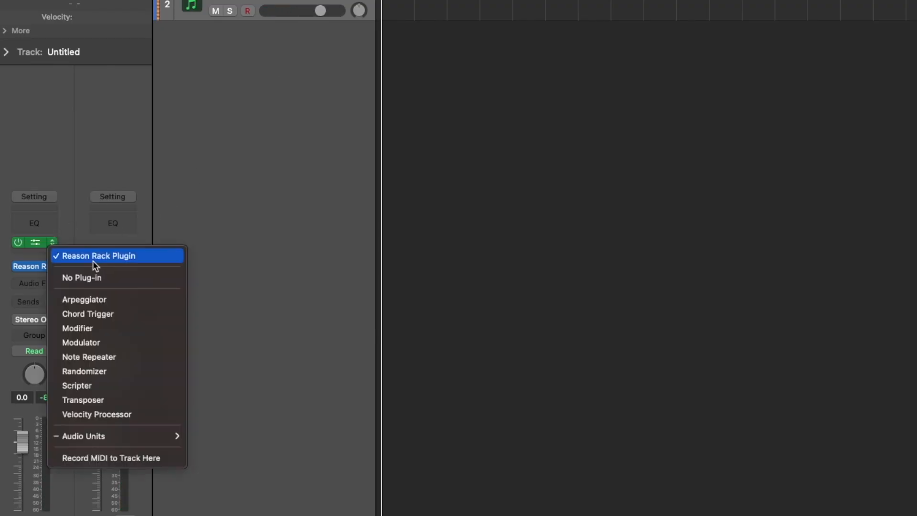
mouse_move(148, 449)
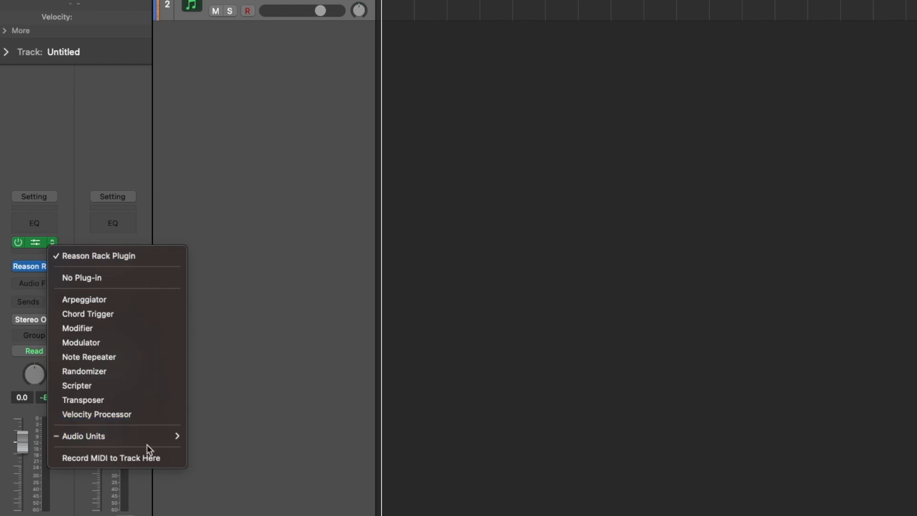
click(98, 256)
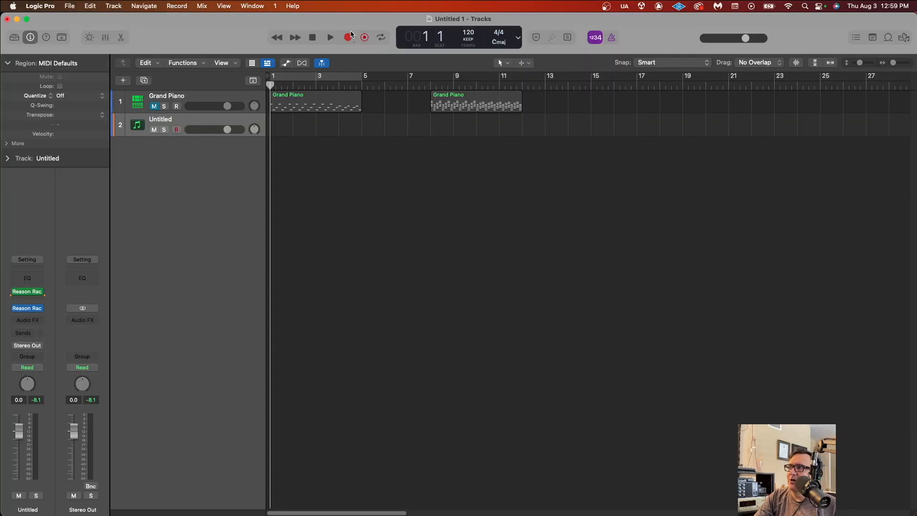
Record four bars of generated bassline and open the new region in the Piano Roll
click(330, 38)
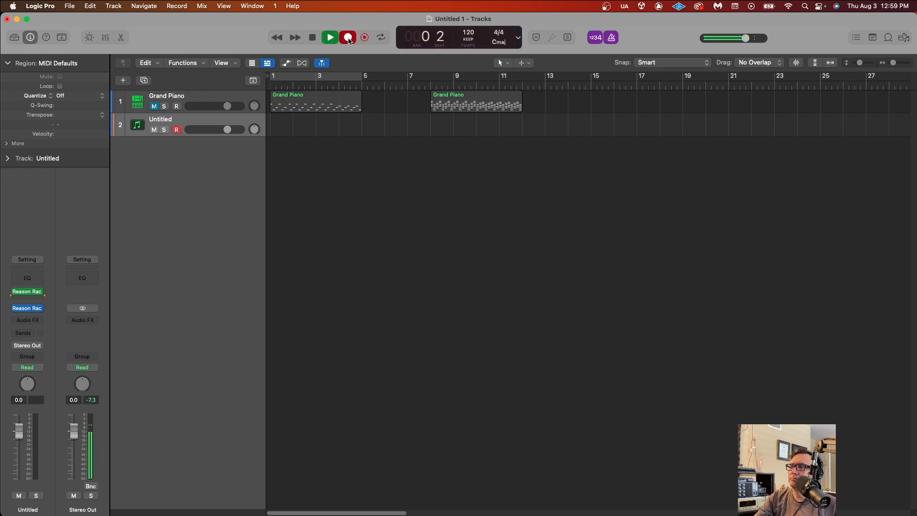
click(347, 38)
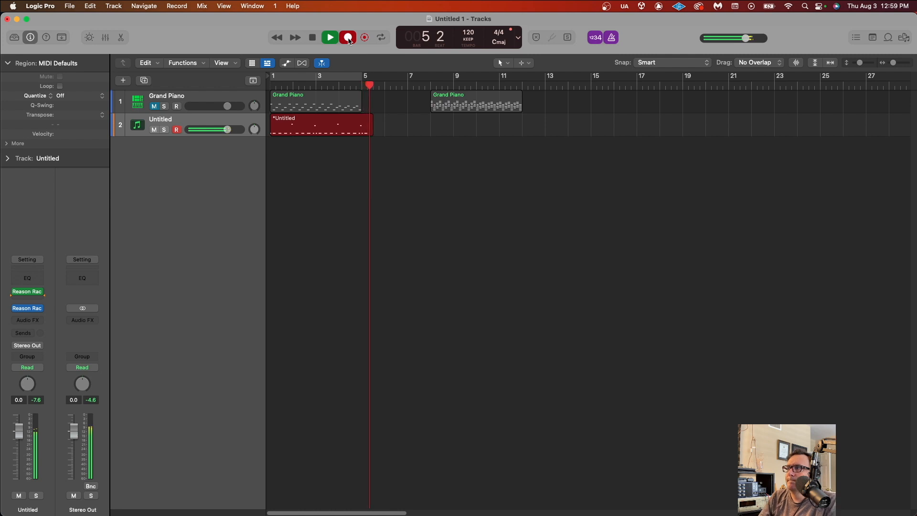
click(348, 37)
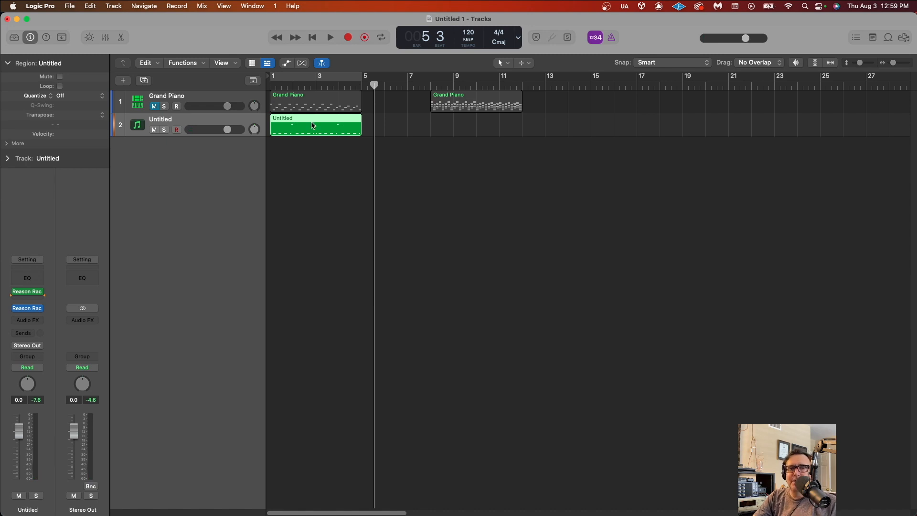
double_click(315, 124)
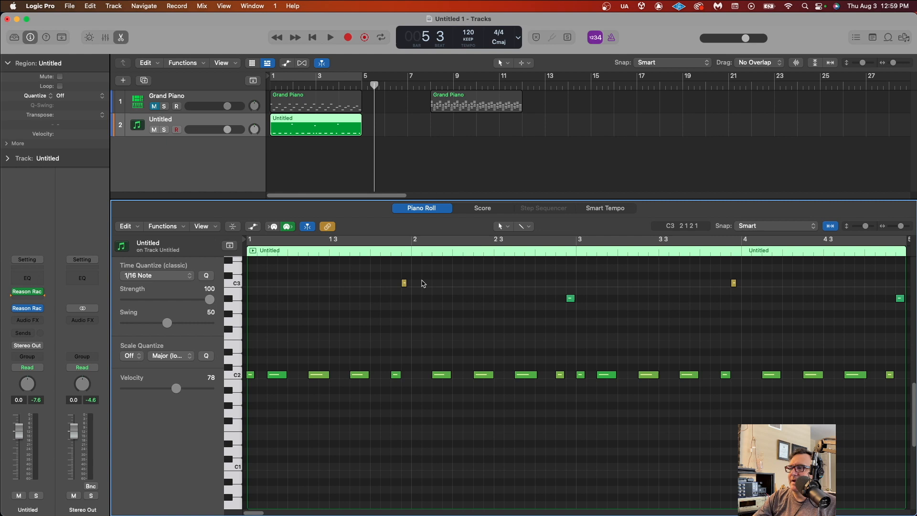
mouse_move(573, 388)
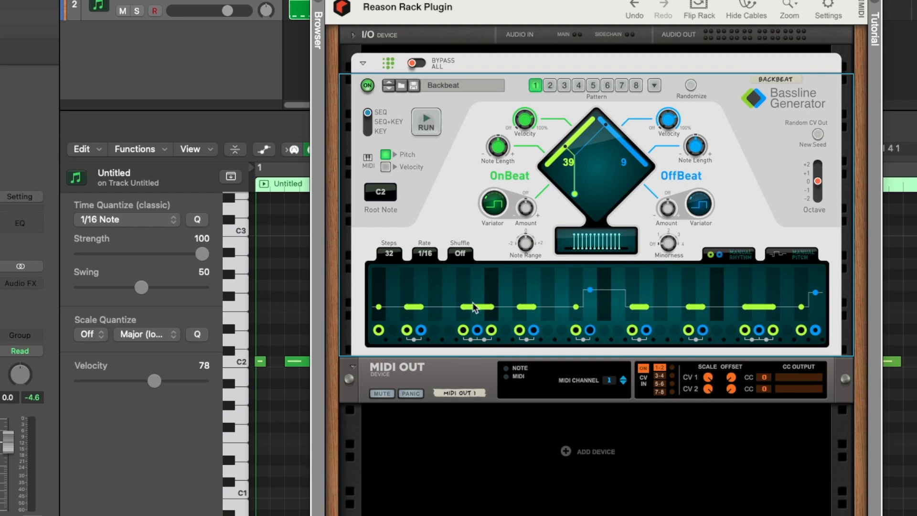
mouse_move(481, 296)
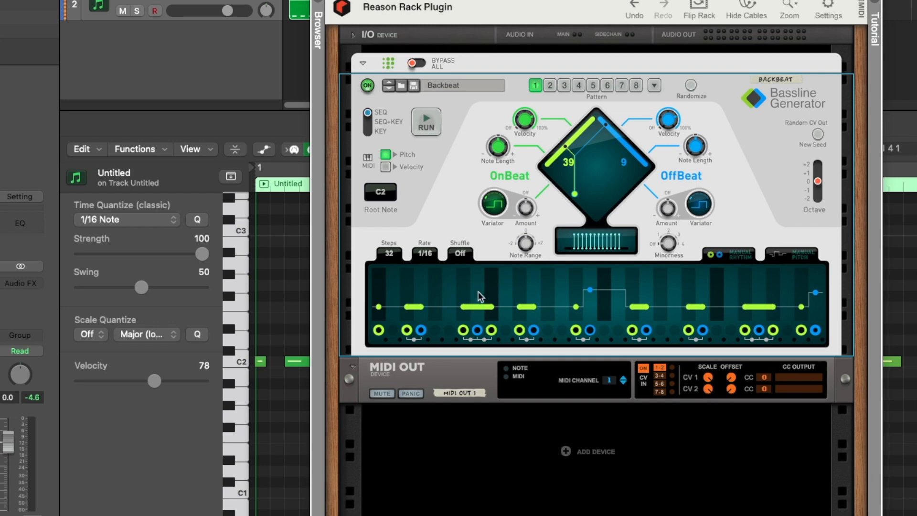
mouse_move(493, 339)
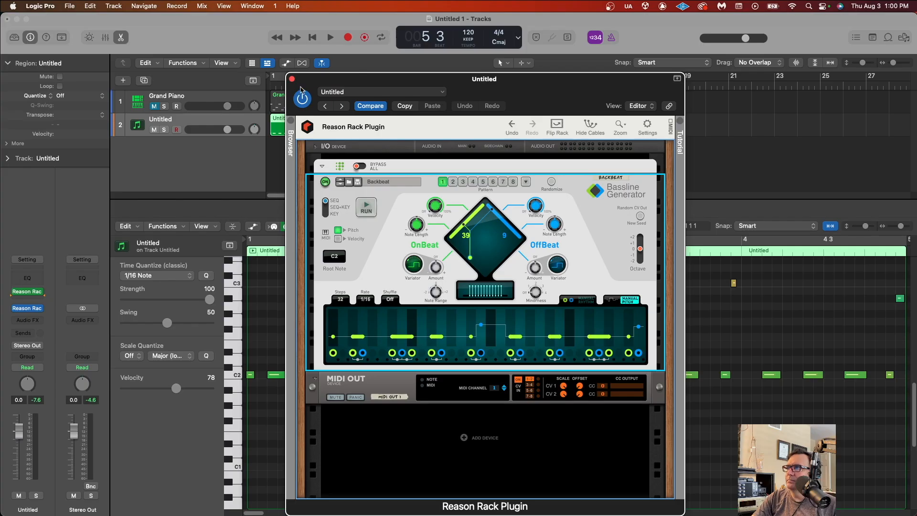
Close the Bassline Generator rack and bypass the MIDI FX slot
click(292, 80)
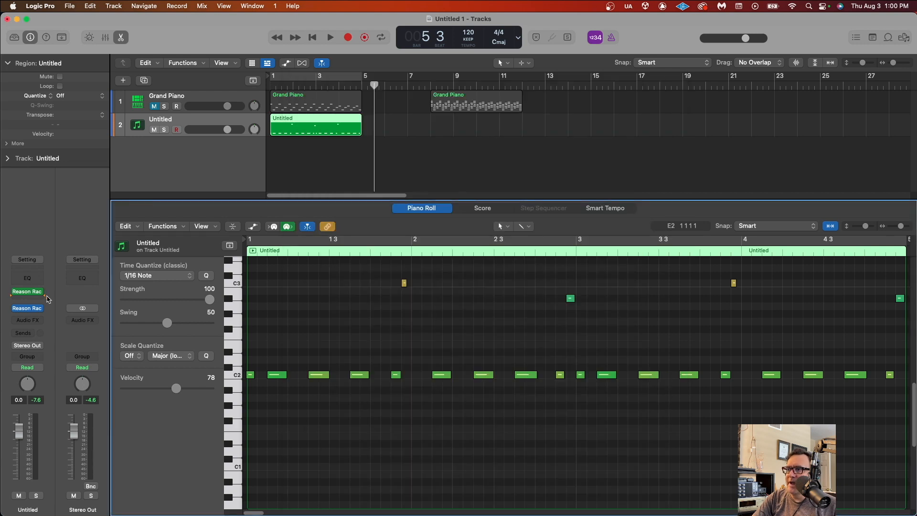
click(27, 291)
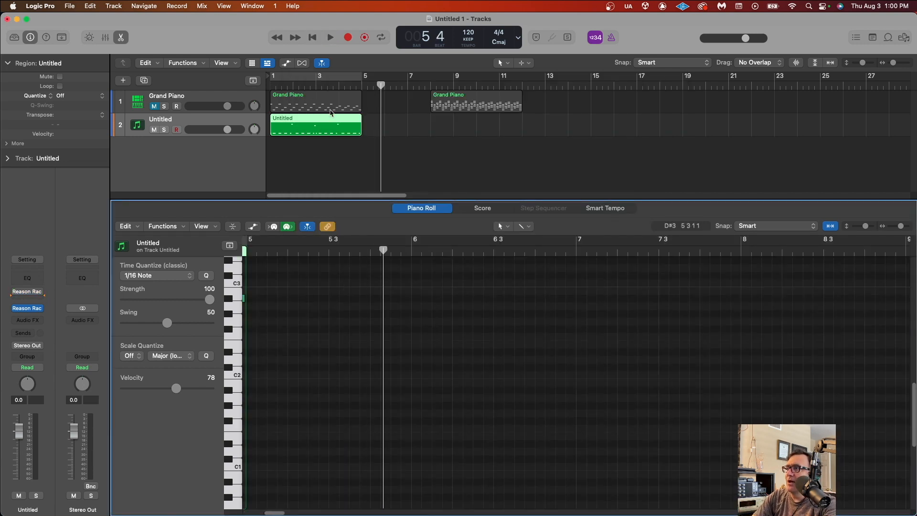
Enable Cycle over bars 1–5, re-enable the Reason Rack MIDI effect, and close its window
click(380, 37)
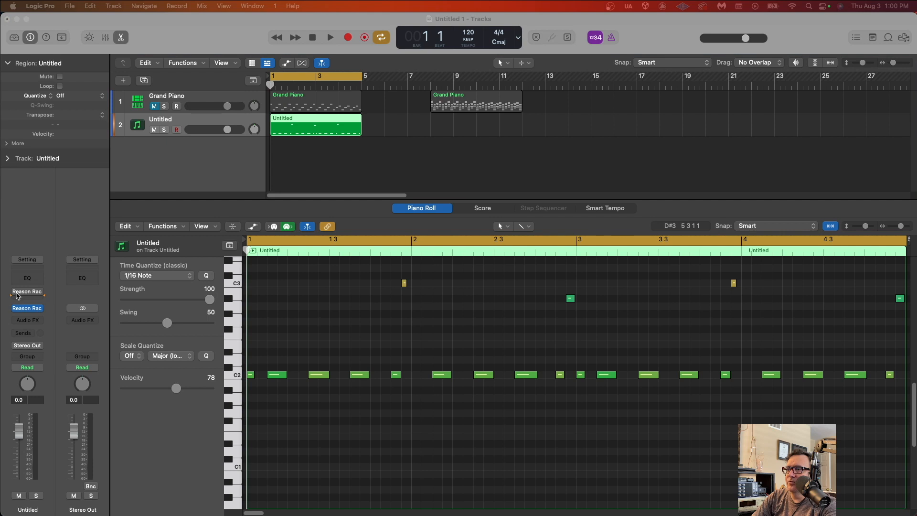
click(27, 291)
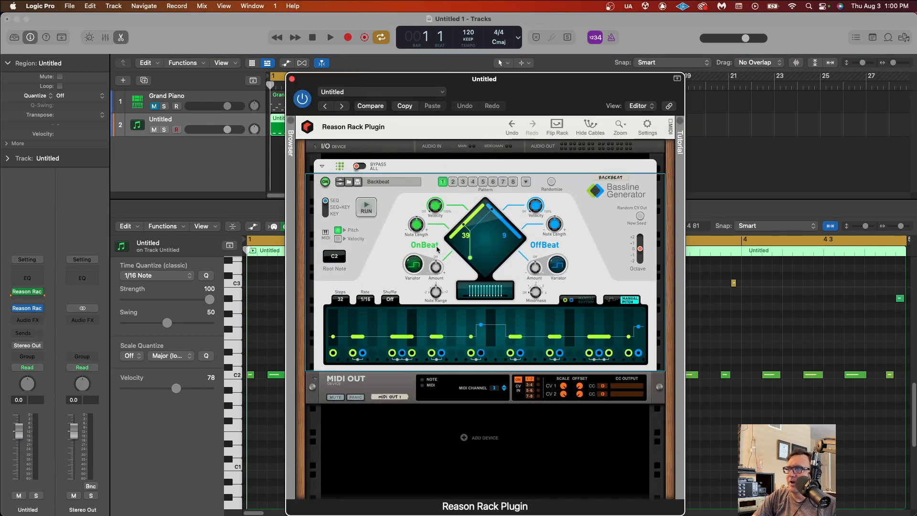
click(293, 79)
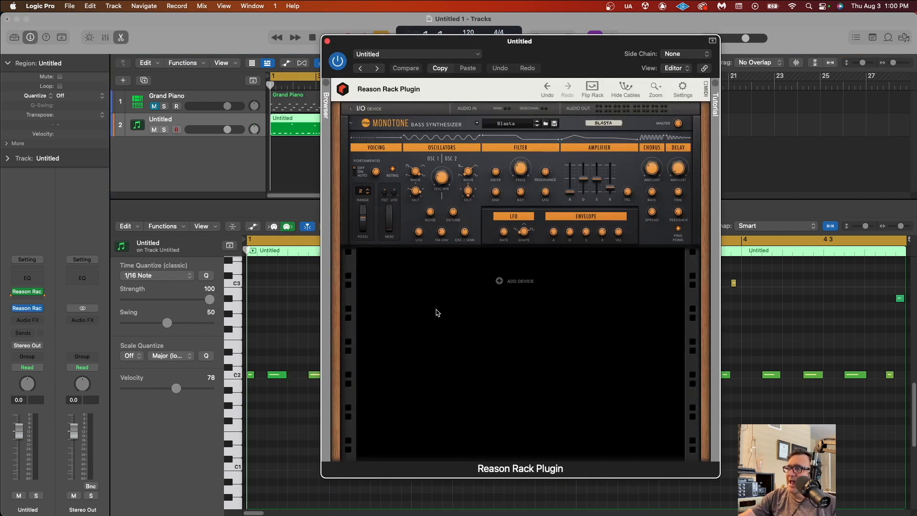
mouse_move(442, 275)
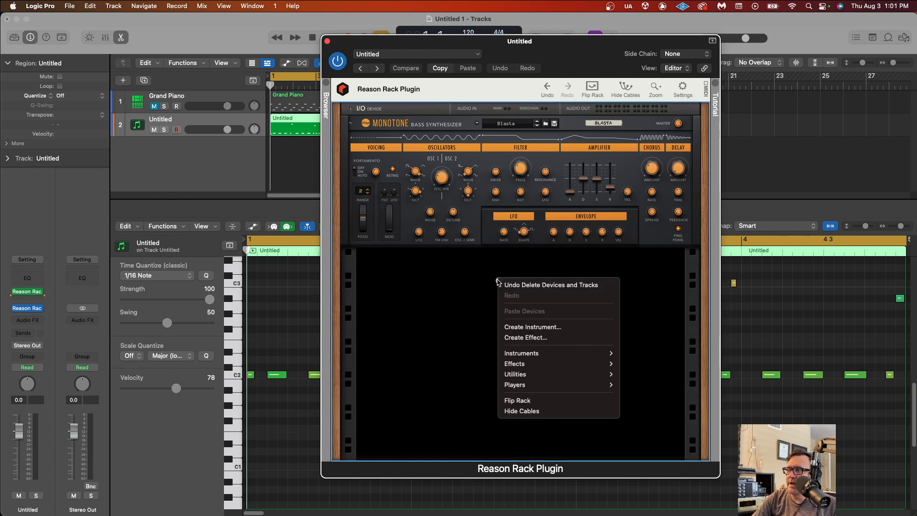
Add Europa Shapeshifting Synthesizer below Monotone in the instrument rack and close it
click(521, 352)
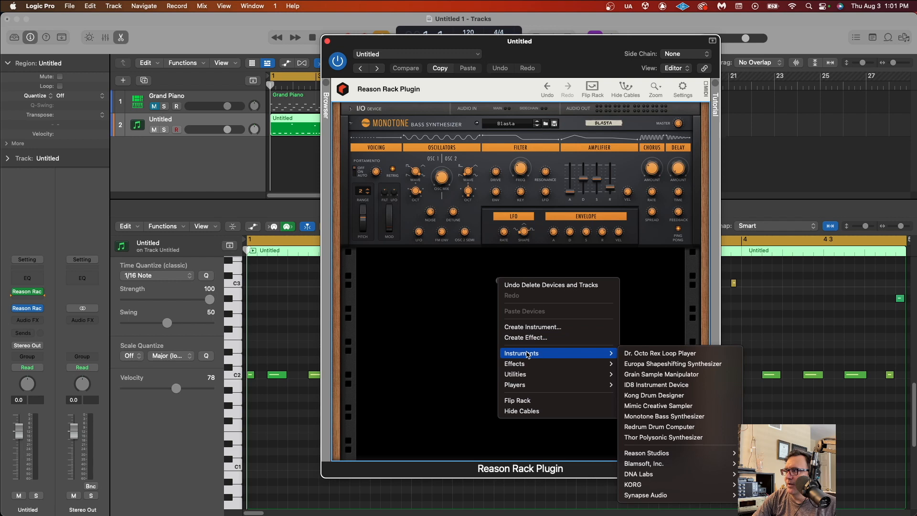
mouse_move(673, 363)
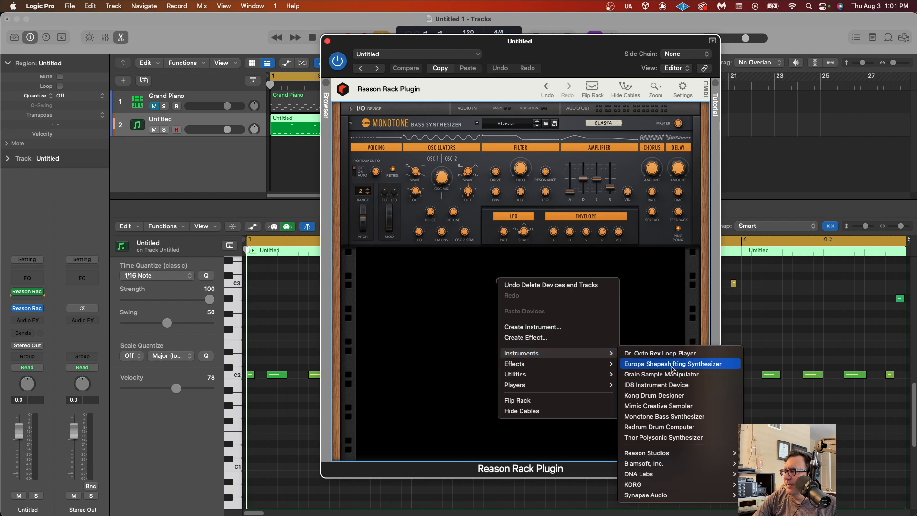
click(673, 363)
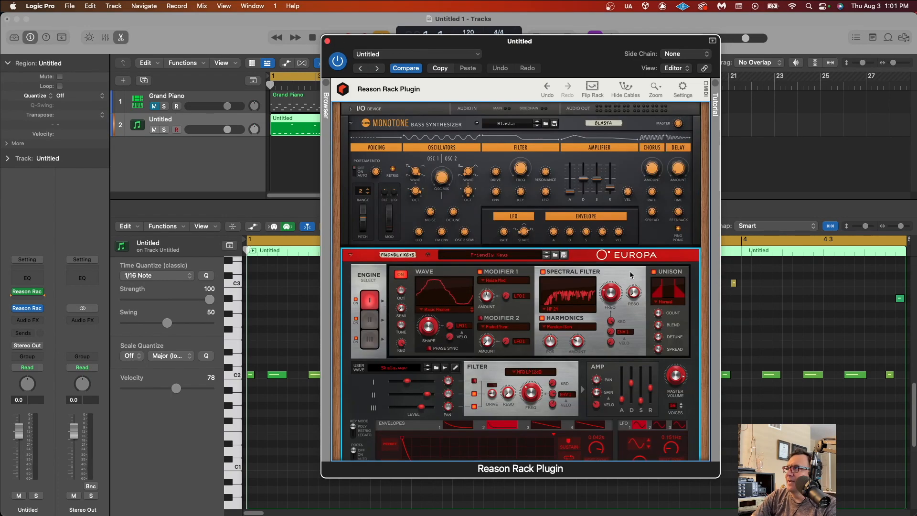
mouse_move(329, 41)
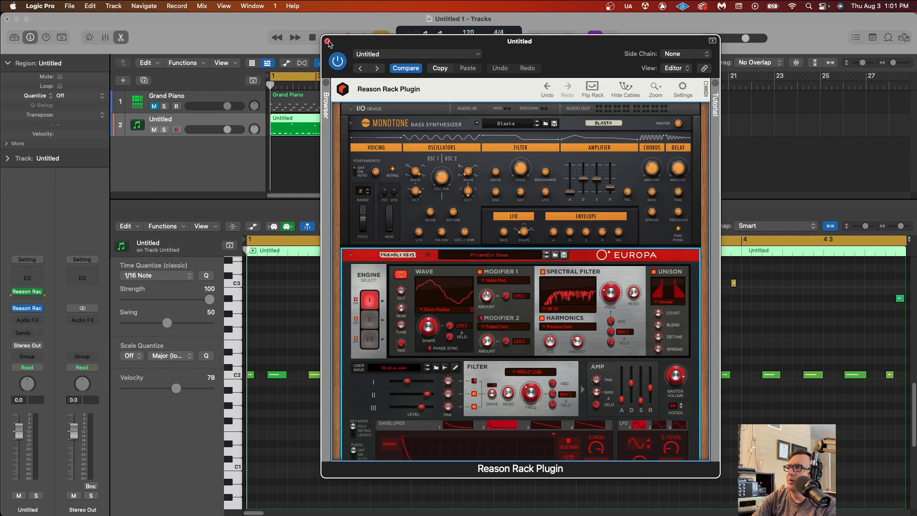
click(328, 42)
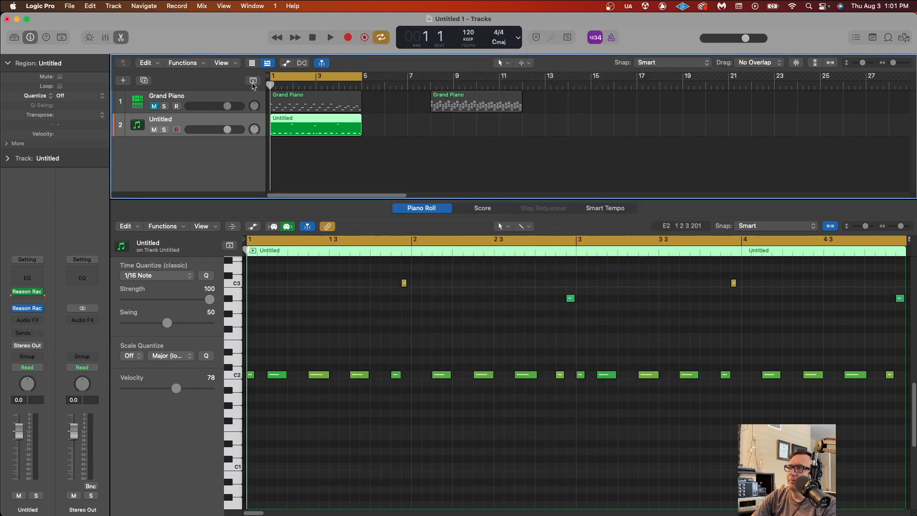
click(330, 38)
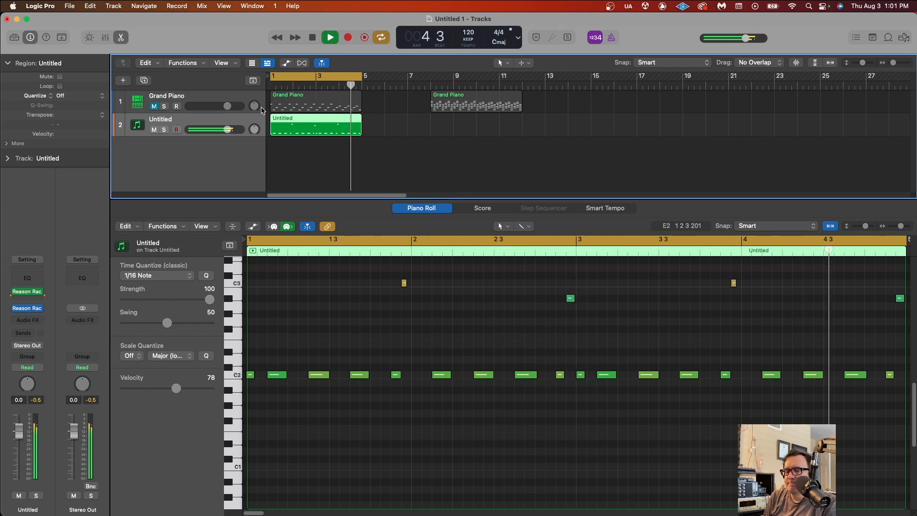
click(329, 37)
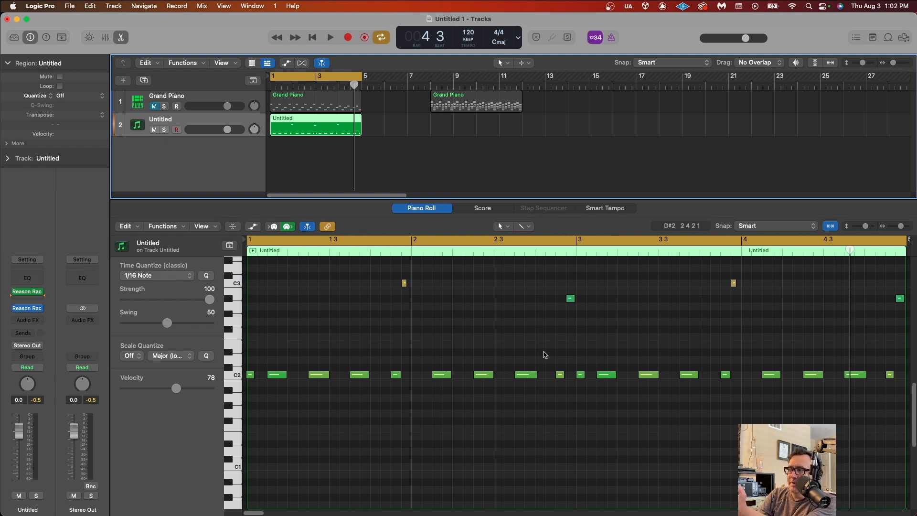
mouse_move(348, 373)
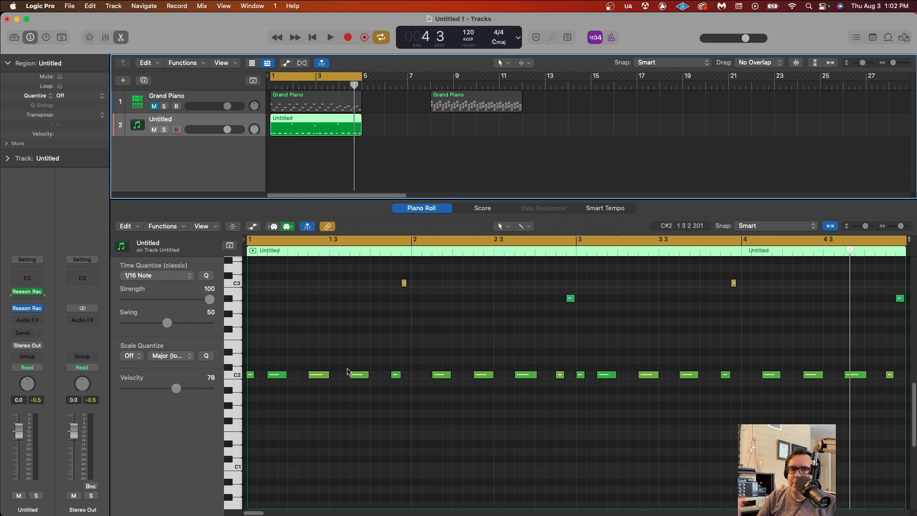